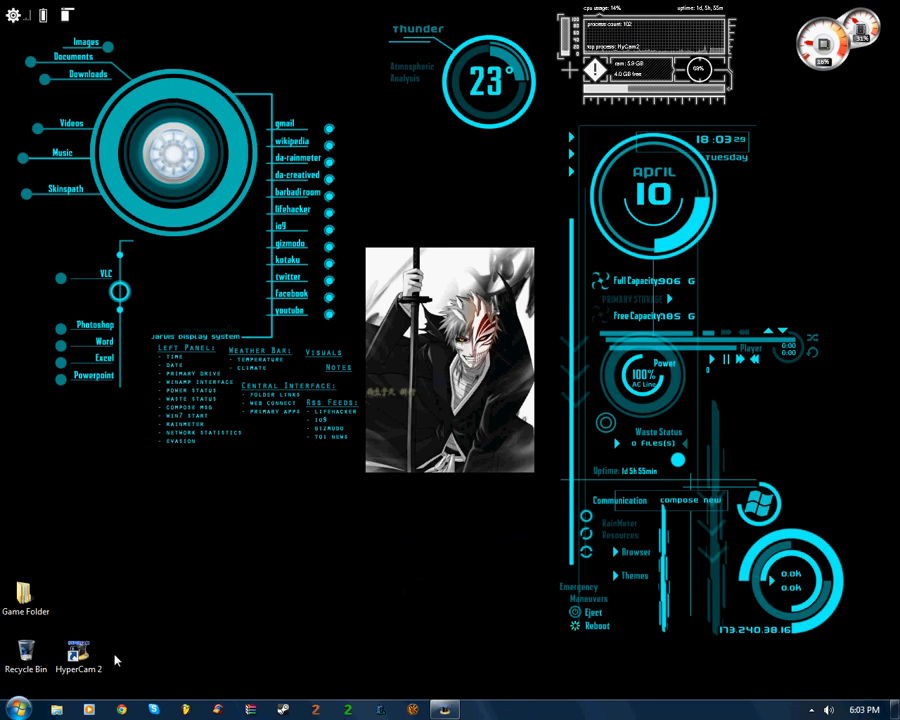
{"action": "mouse_move", "coordinate": [12, 532]}
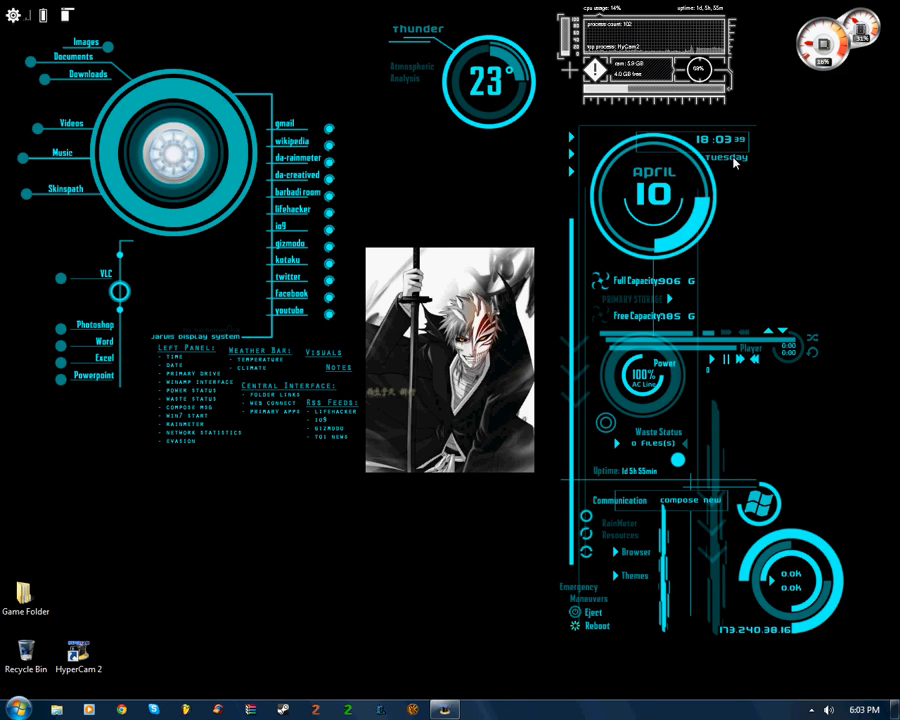
{"action": "mouse_move", "coordinate": [724, 158]}
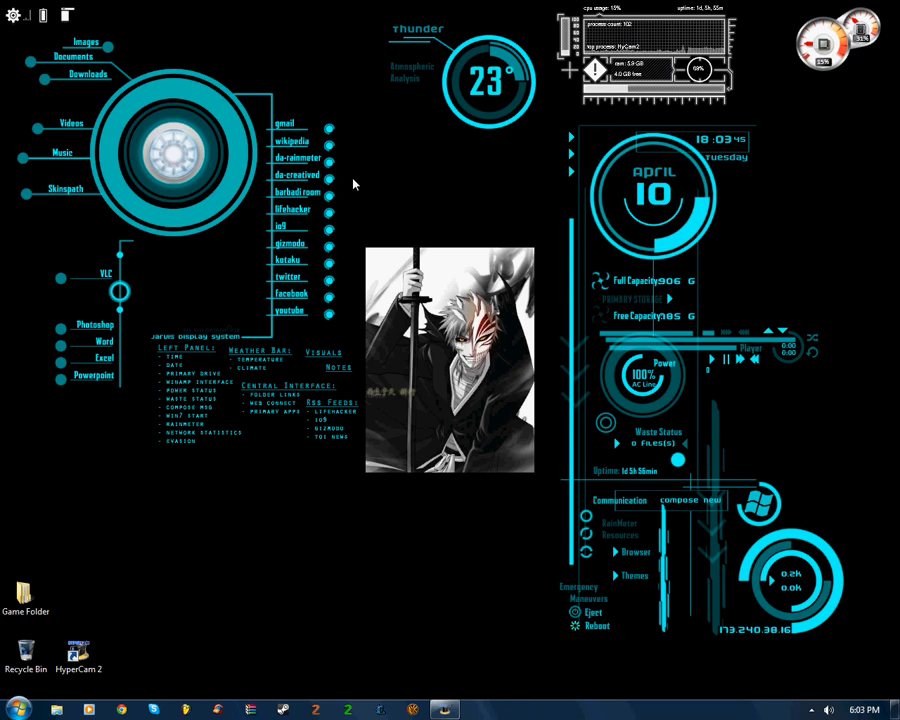
{"action": "mouse_move", "coordinate": [350, 112]}
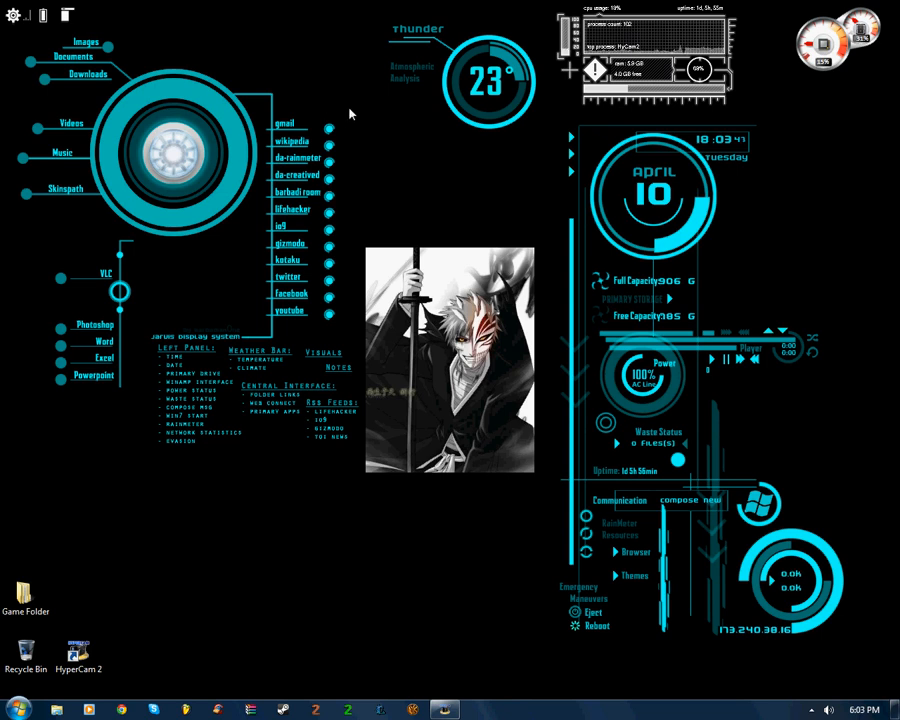
{"action": "mouse_move", "coordinate": [364, 132]}
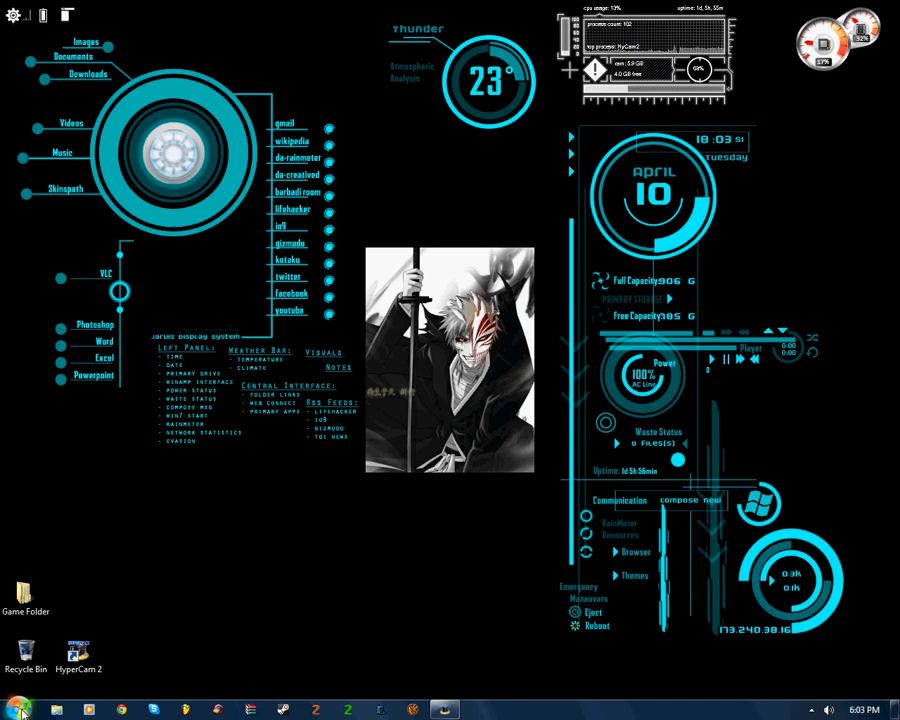
Step: Reach the Advanced tab of System Properties via Computer's Properties from the Start menu
{"action": "left_click", "coordinate": [14, 708]}
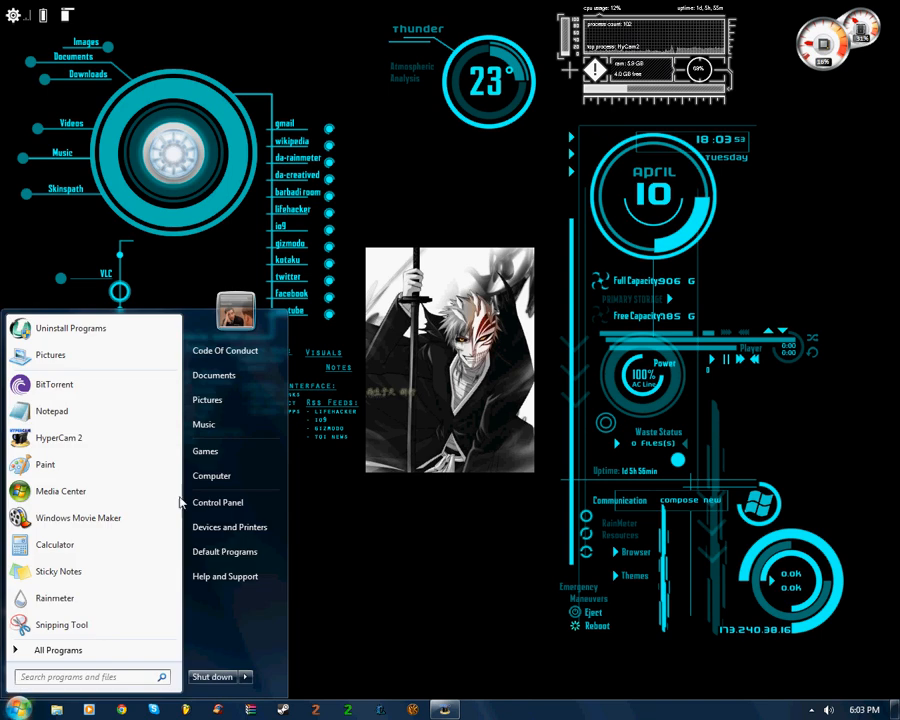
{"action": "right_click", "coordinate": [212, 476]}
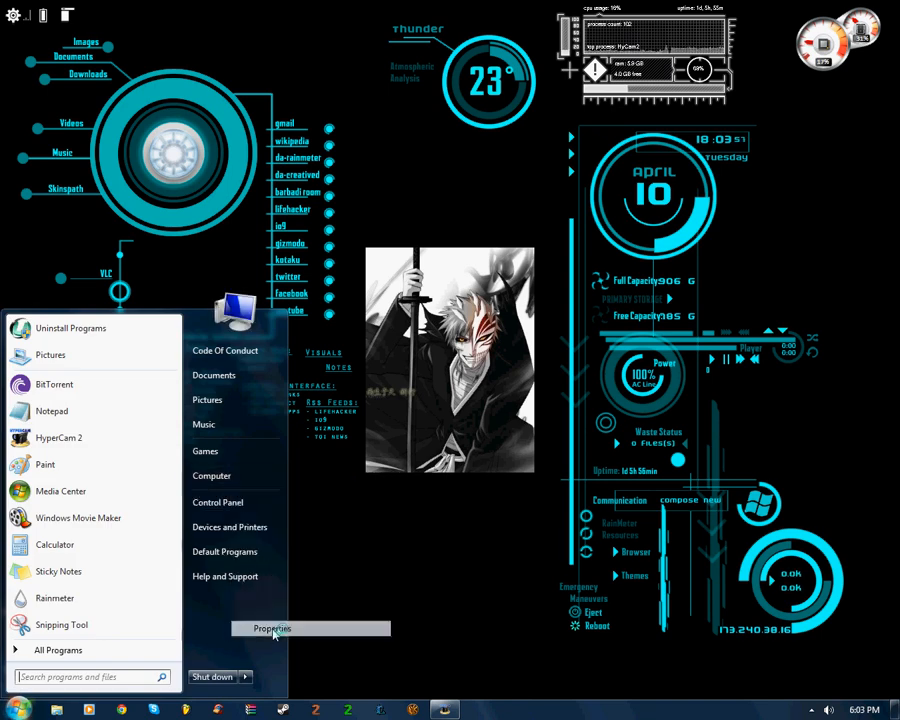
{"action": "left_click", "coordinate": [272, 628]}
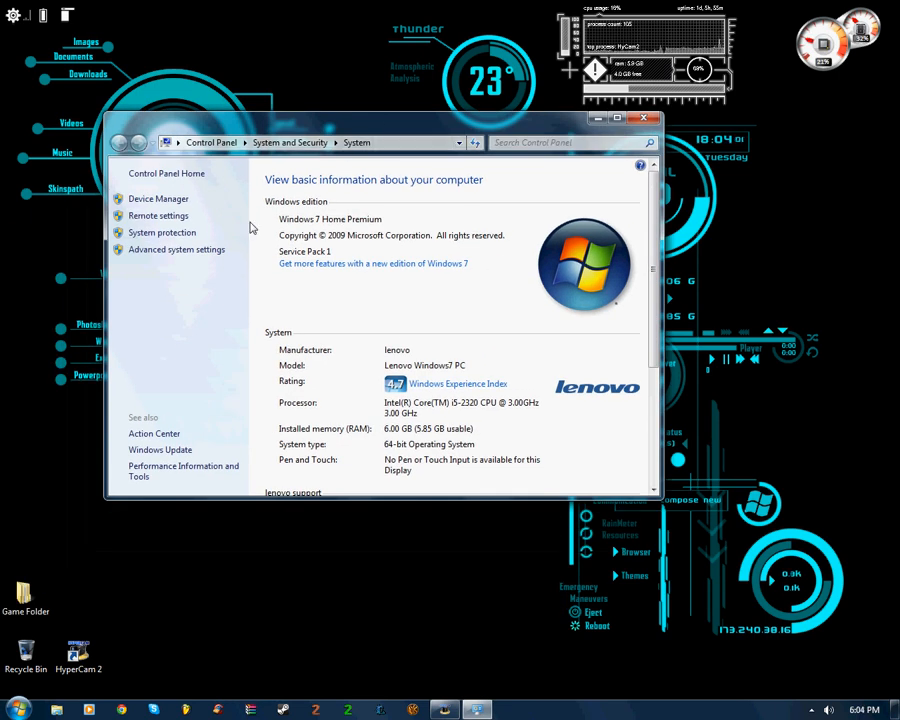
{"action": "mouse_move", "coordinate": [176, 248]}
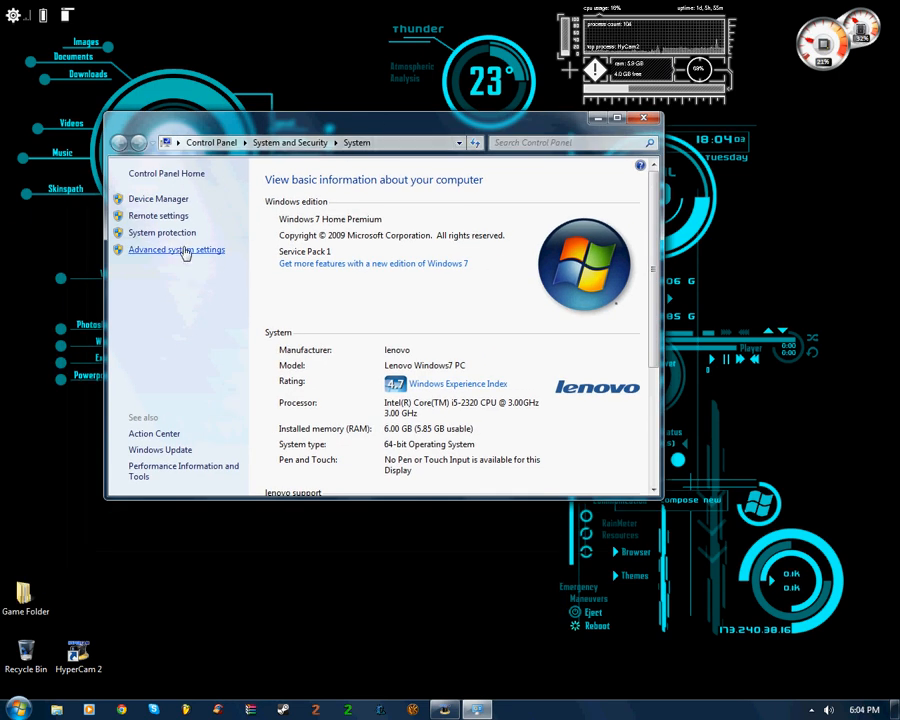
{"action": "left_click", "coordinate": [176, 248]}
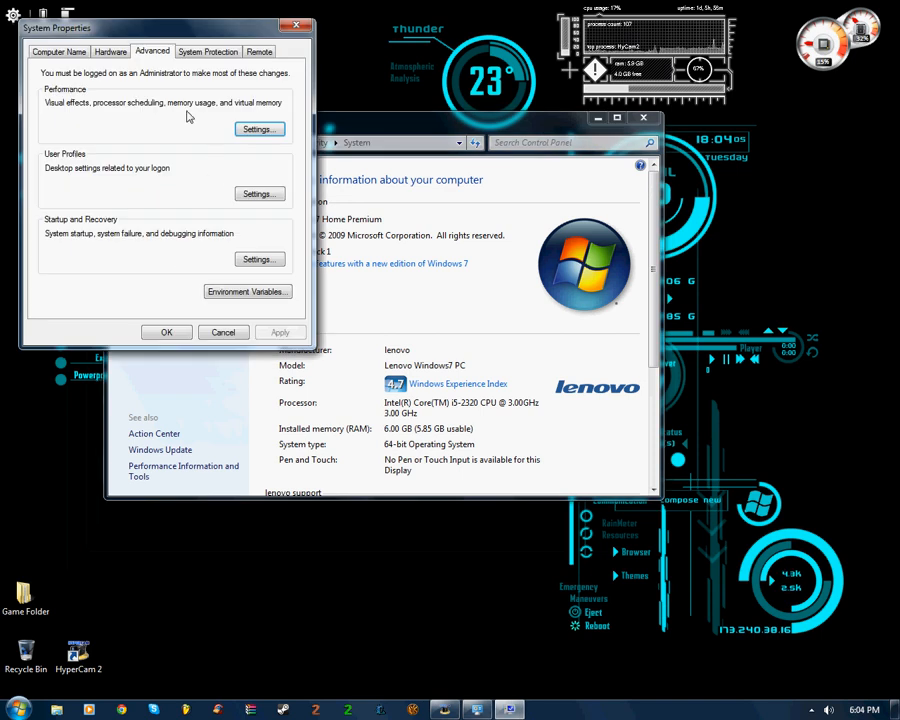
{"action": "mouse_move", "coordinate": [138, 58]}
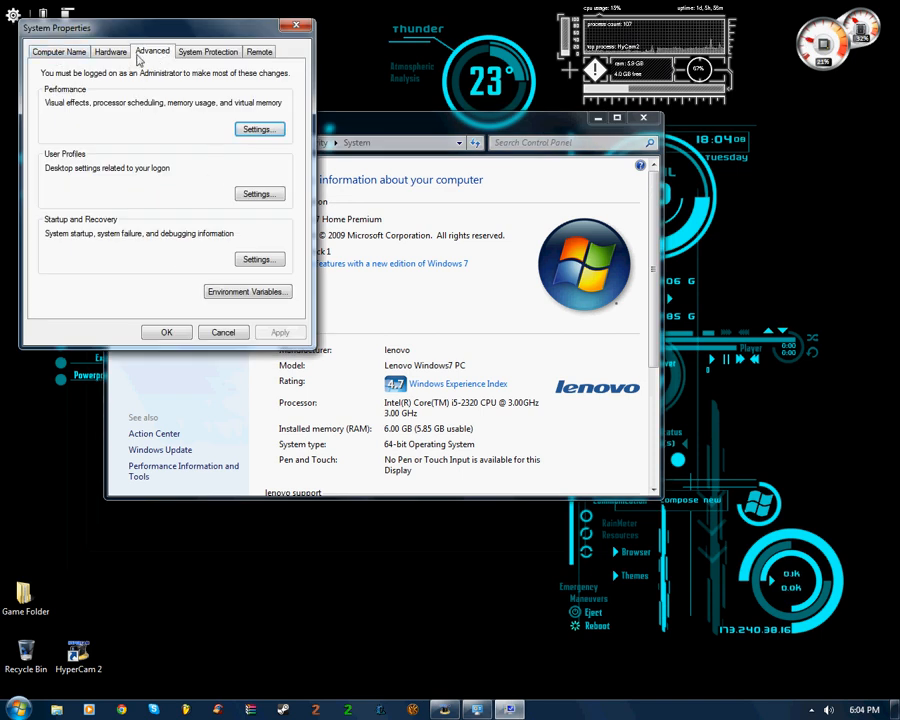
{"action": "mouse_move", "coordinate": [48, 104]}
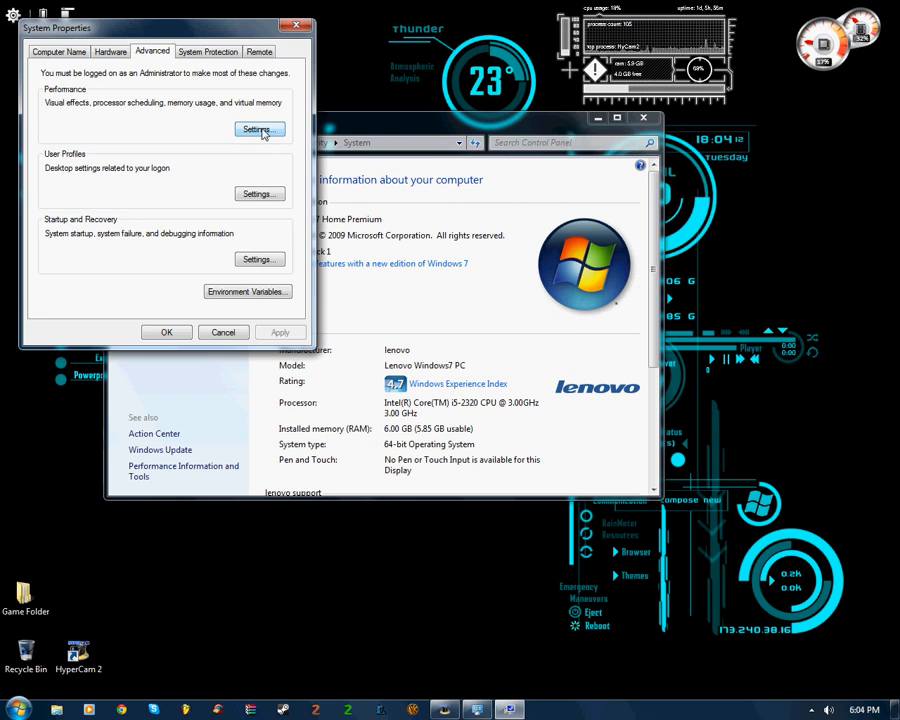
Step: Show the Advanced tab of Performance Options with processor scheduling and virtual memory
{"action": "left_click", "coordinate": [260, 128]}
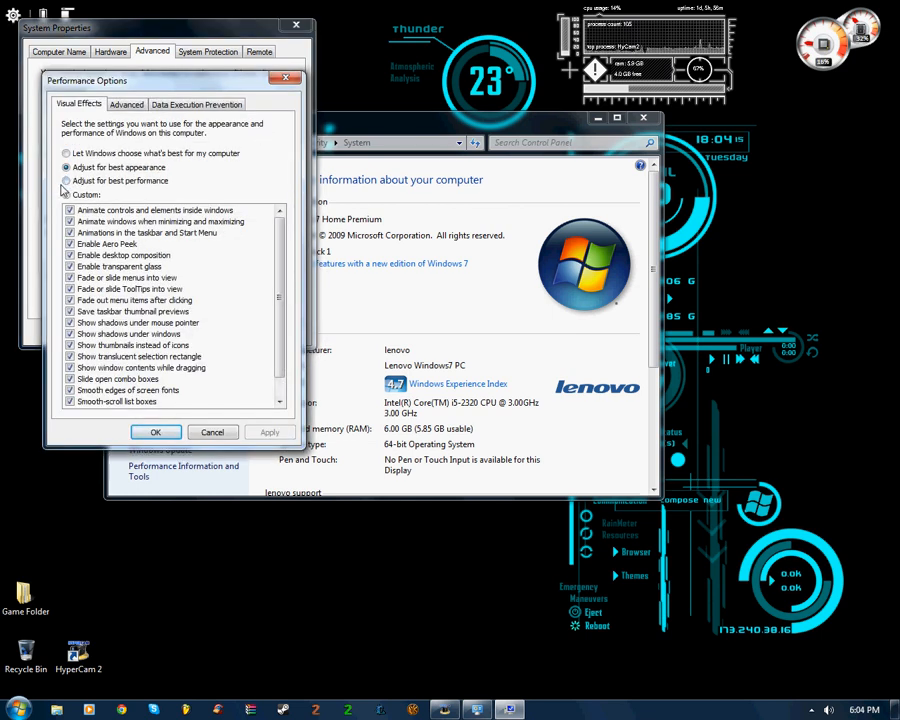
{"action": "left_click", "coordinate": [68, 180]}
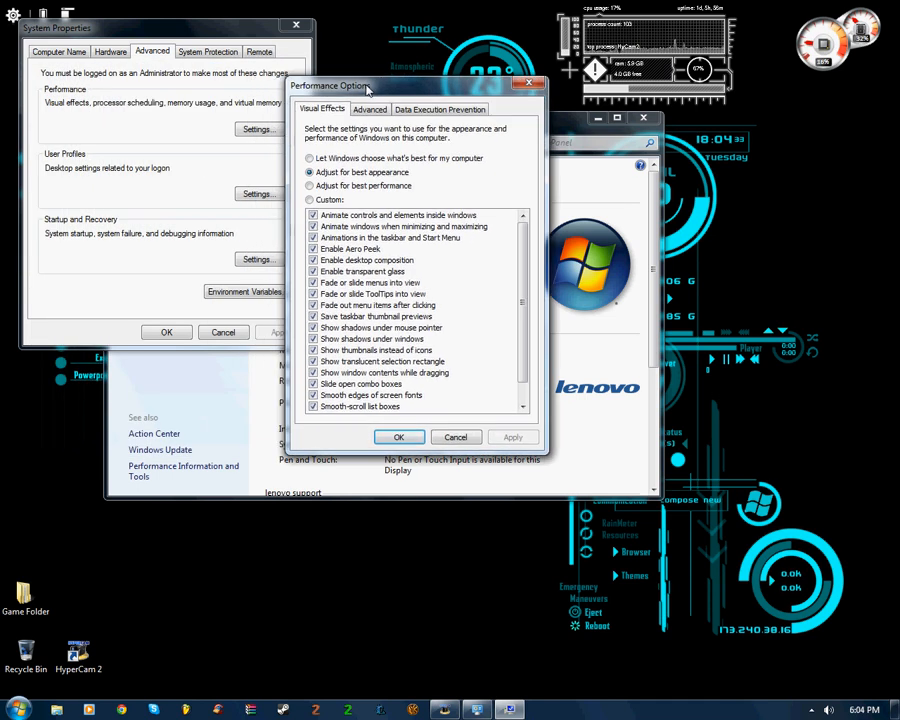
{"action": "left_click", "coordinate": [368, 108]}
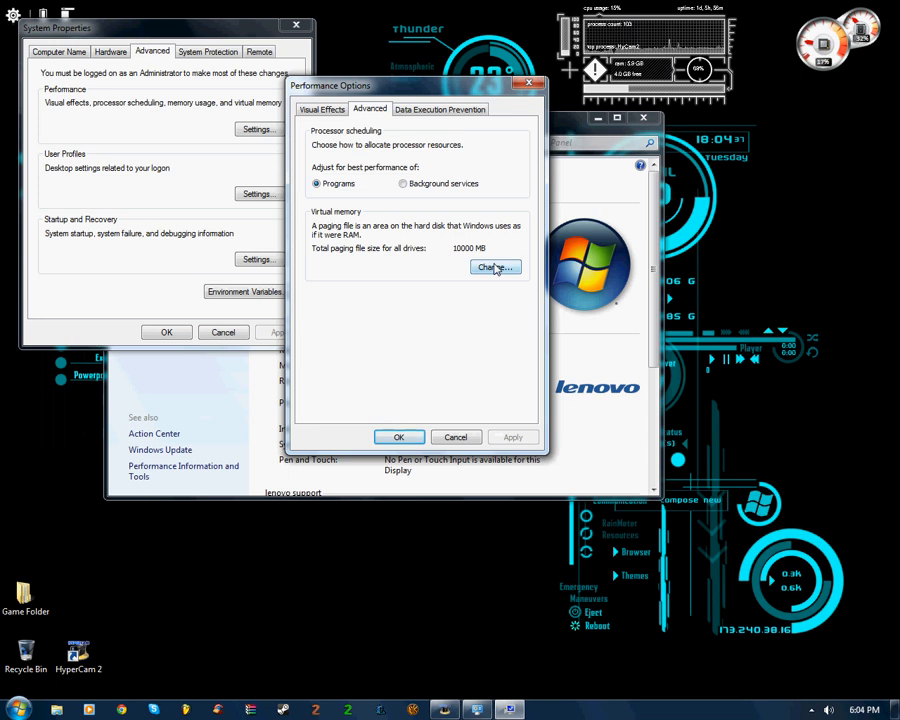
Step: Give drive C: a custom paging file of 10000 MB initial and maximum size
{"action": "left_click", "coordinate": [494, 268]}
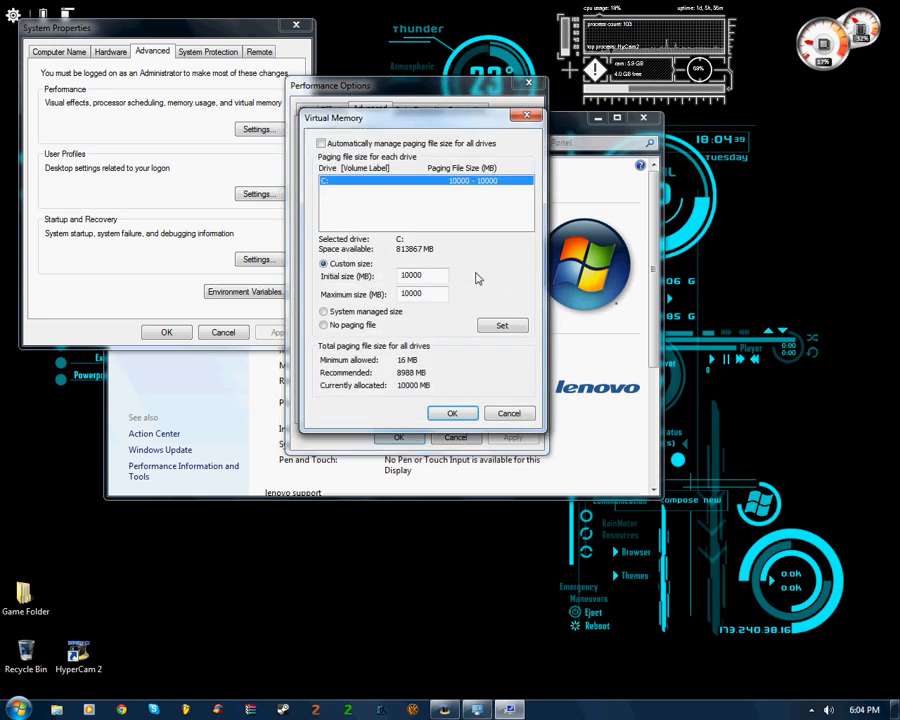
{"action": "left_click", "coordinate": [420, 276]}
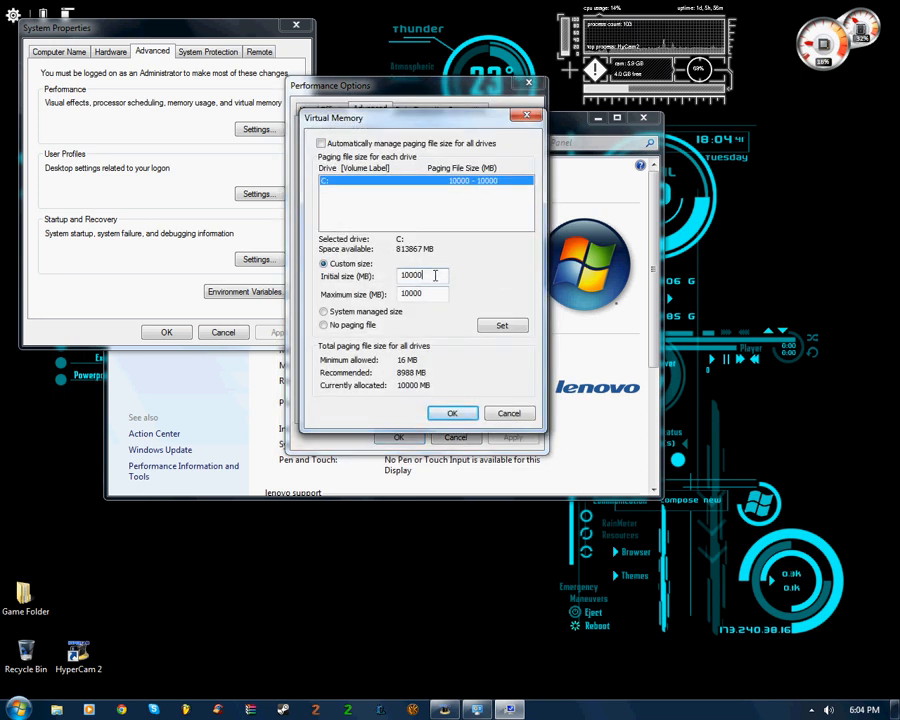
{"action": "triple_click", "coordinate": [410, 276]}
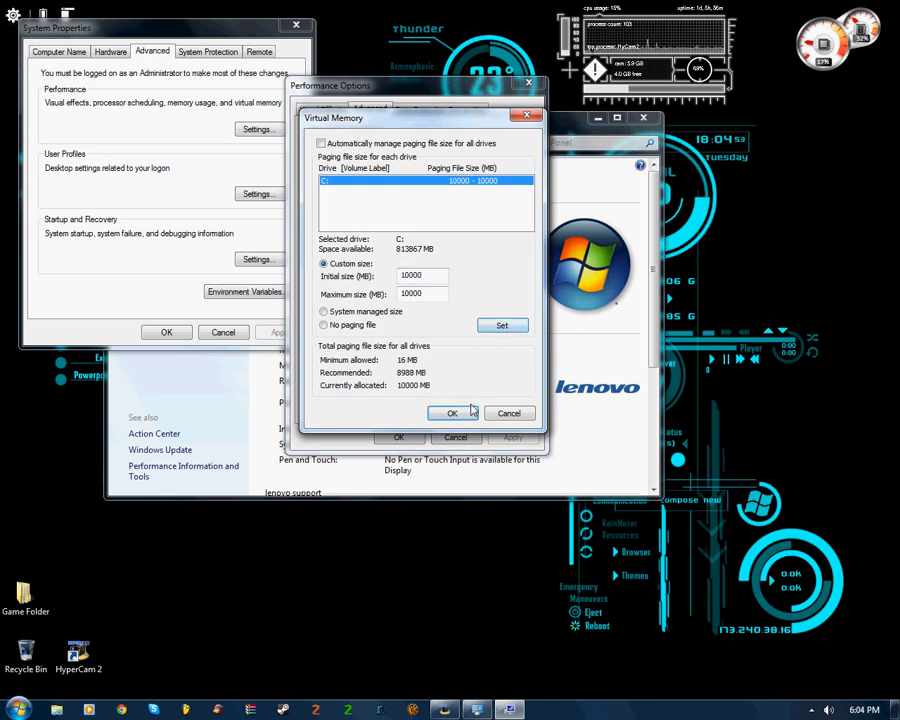
{"action": "left_click", "coordinate": [452, 412]}
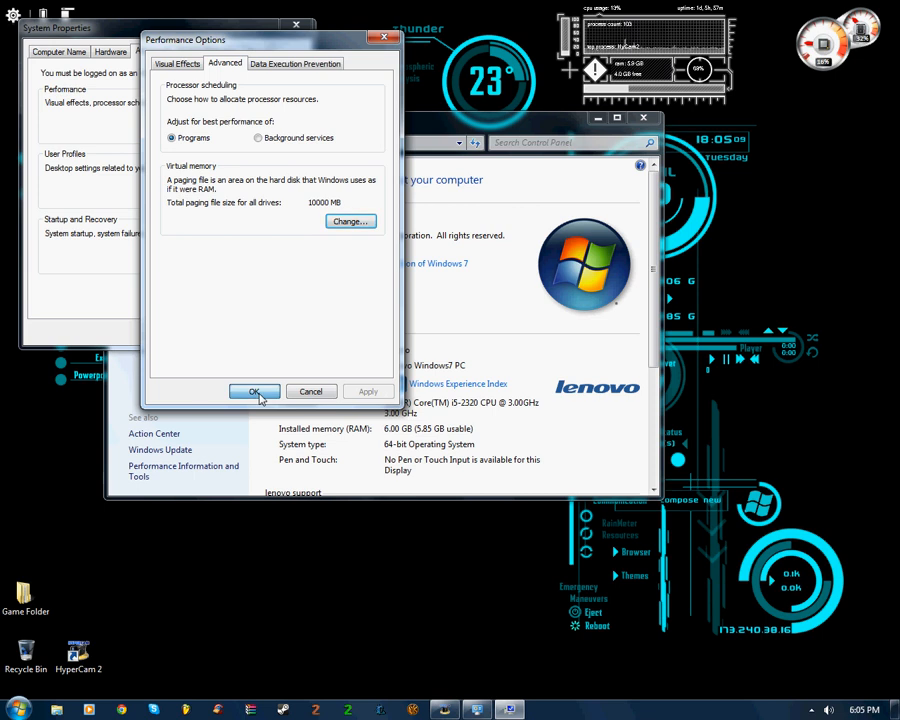
Step: Close Performance Options, System Properties and the System window, keeping the changes
{"action": "left_click", "coordinate": [254, 390]}
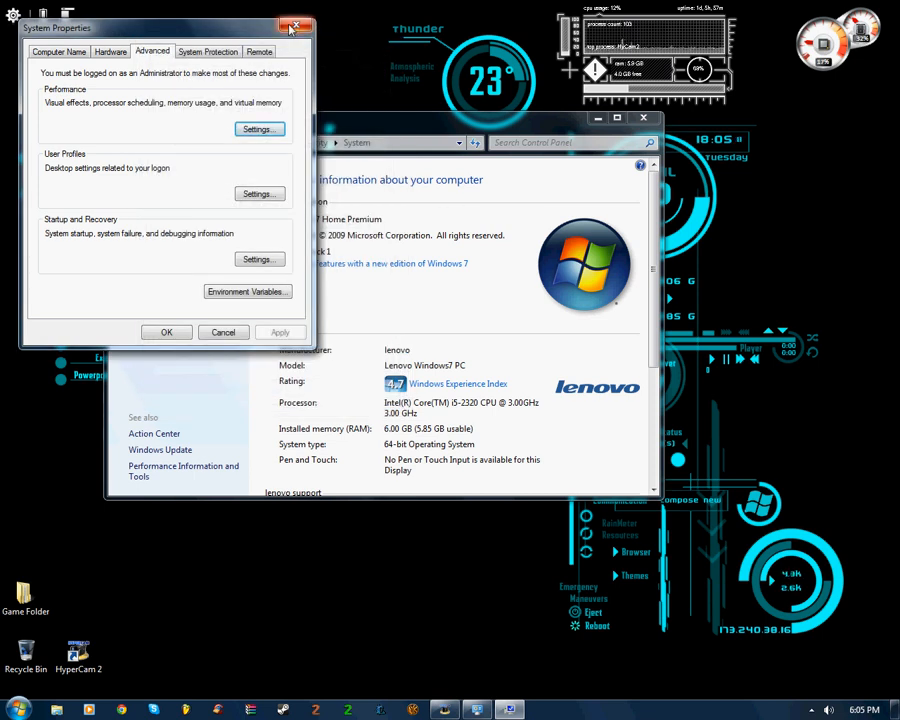
{"action": "left_click", "coordinate": [296, 28]}
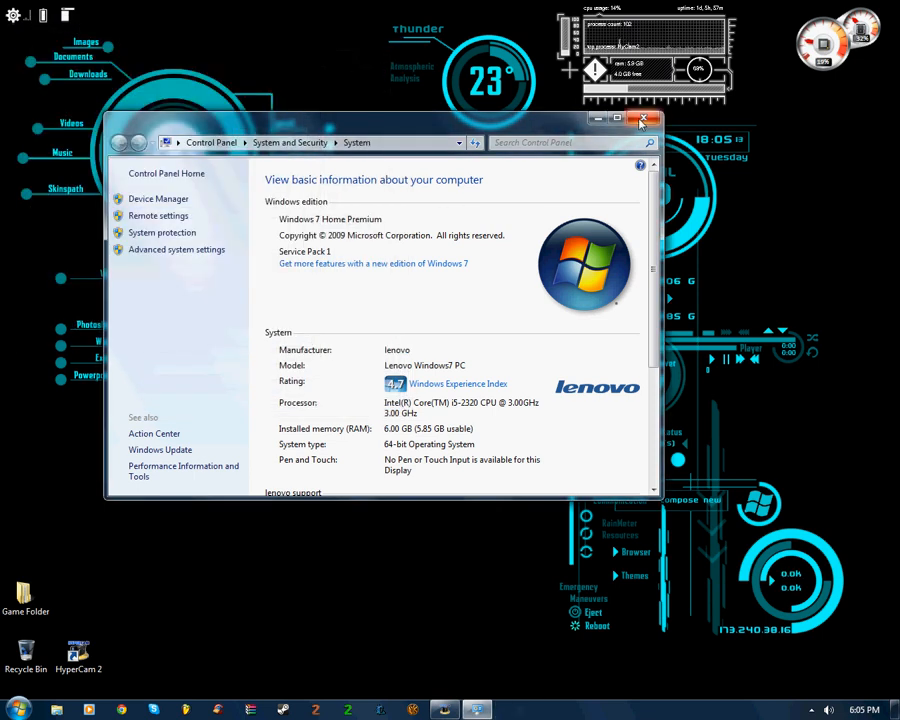
{"action": "left_click", "coordinate": [644, 120]}
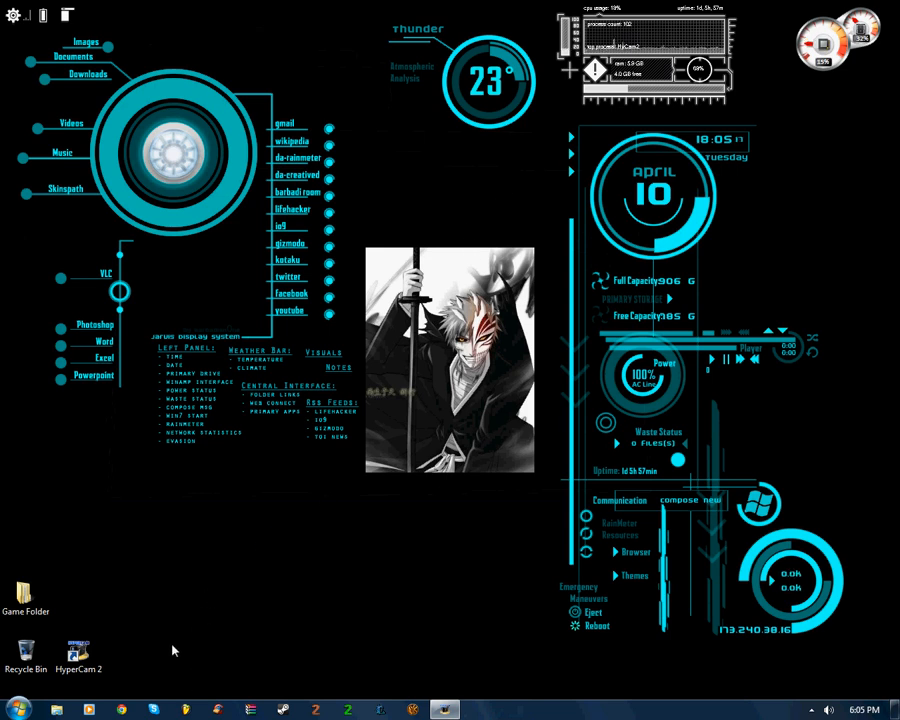
Step: Search Google in Chrome for Gamebooster
{"action": "left_click", "coordinate": [120, 710]}
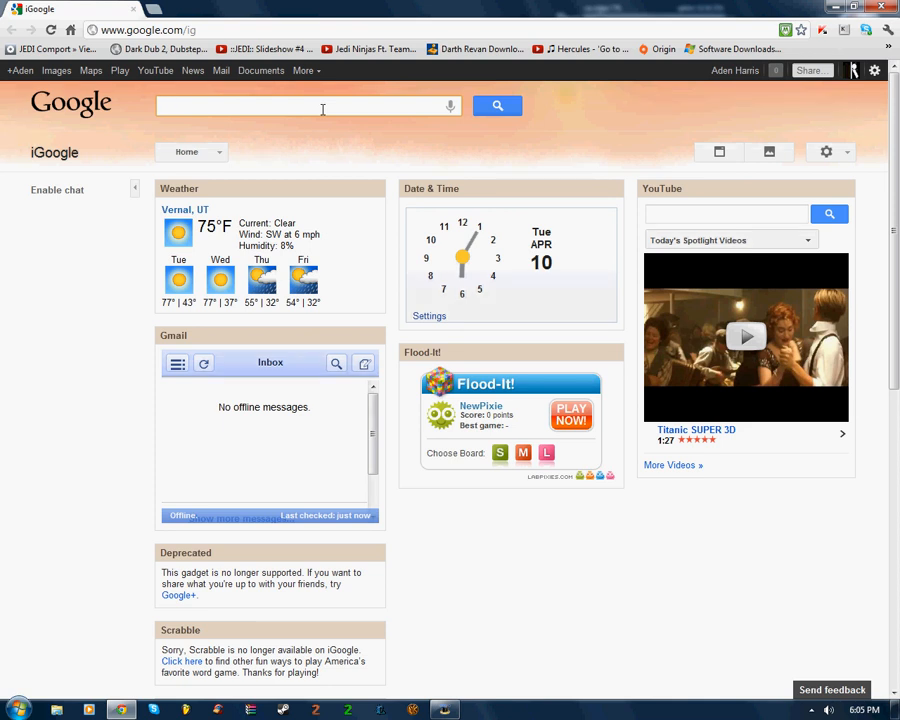
{"action": "type", "text": "Gamebooster"}
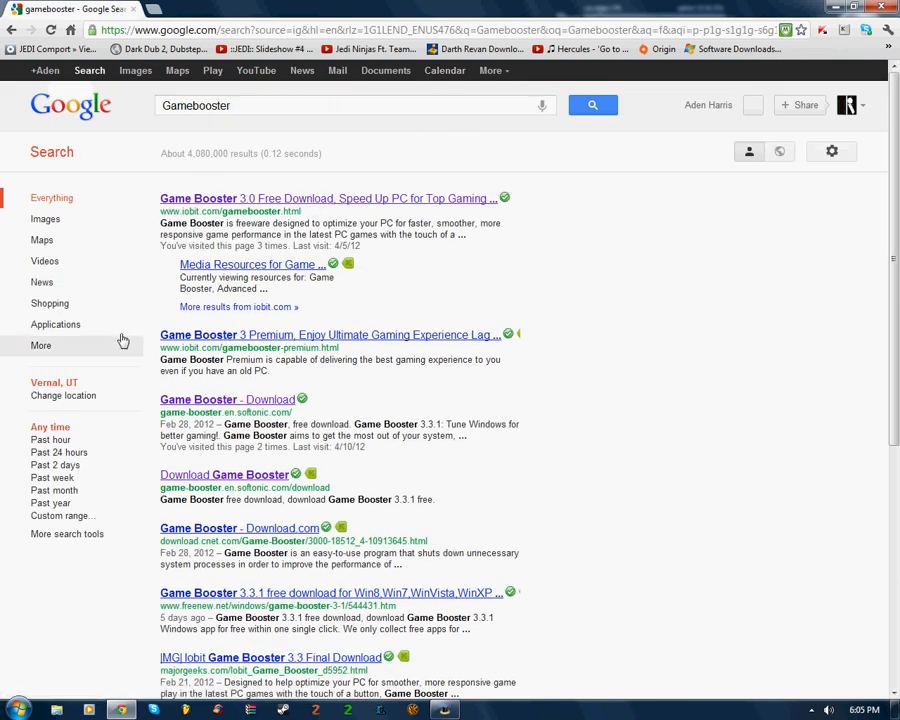
{"action": "mouse_move", "coordinate": [236, 412]}
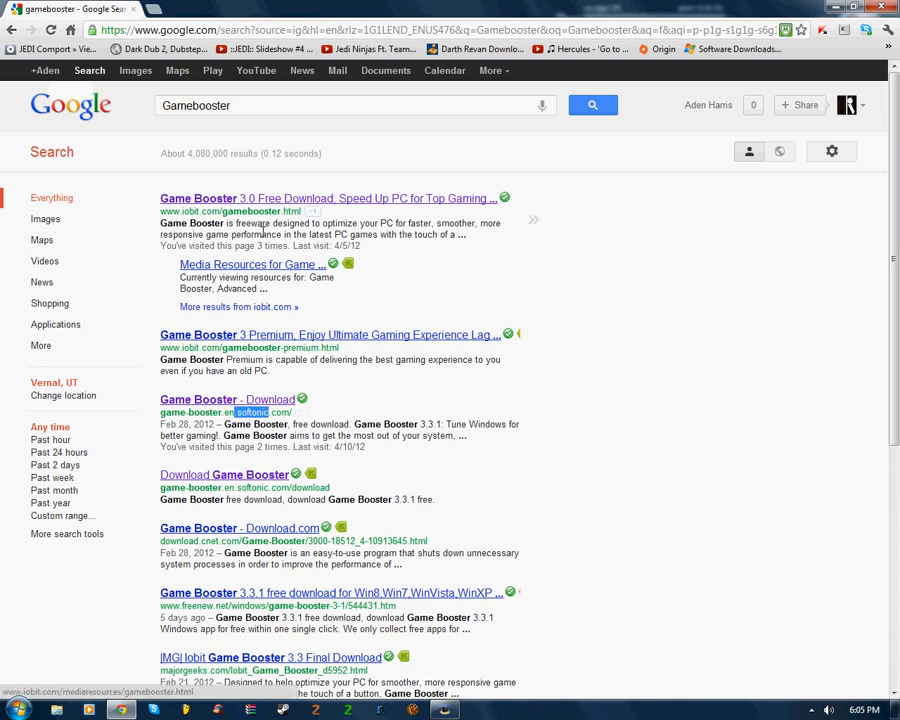
{"action": "mouse_move", "coordinate": [236, 404]}
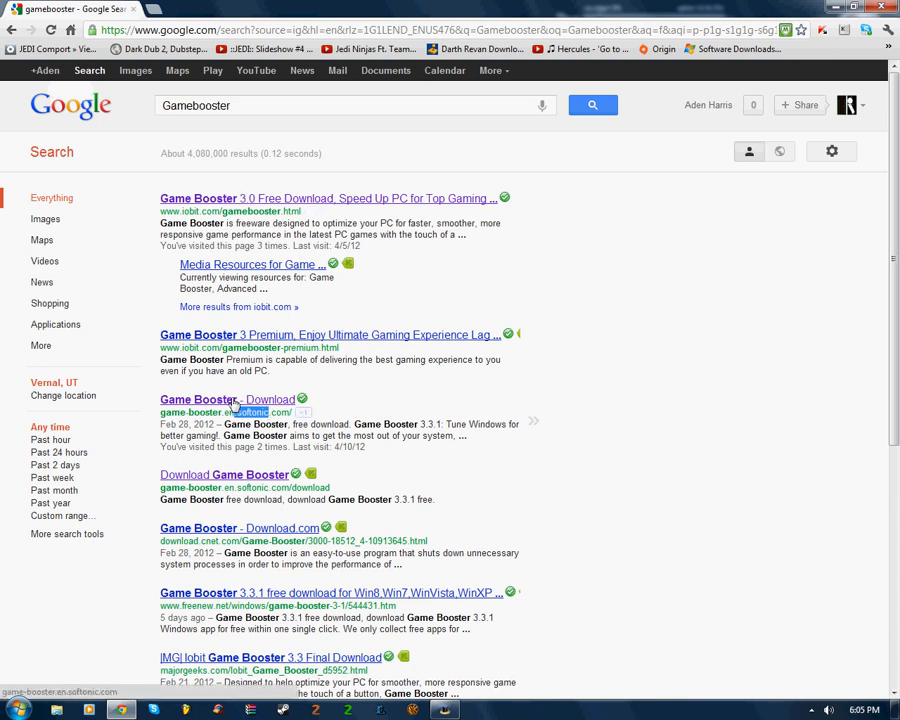
Step: Start downloading Game Booster 3.3.1 (gb3-setup.exe) from its Softonic page
{"action": "left_click", "coordinate": [220, 400]}
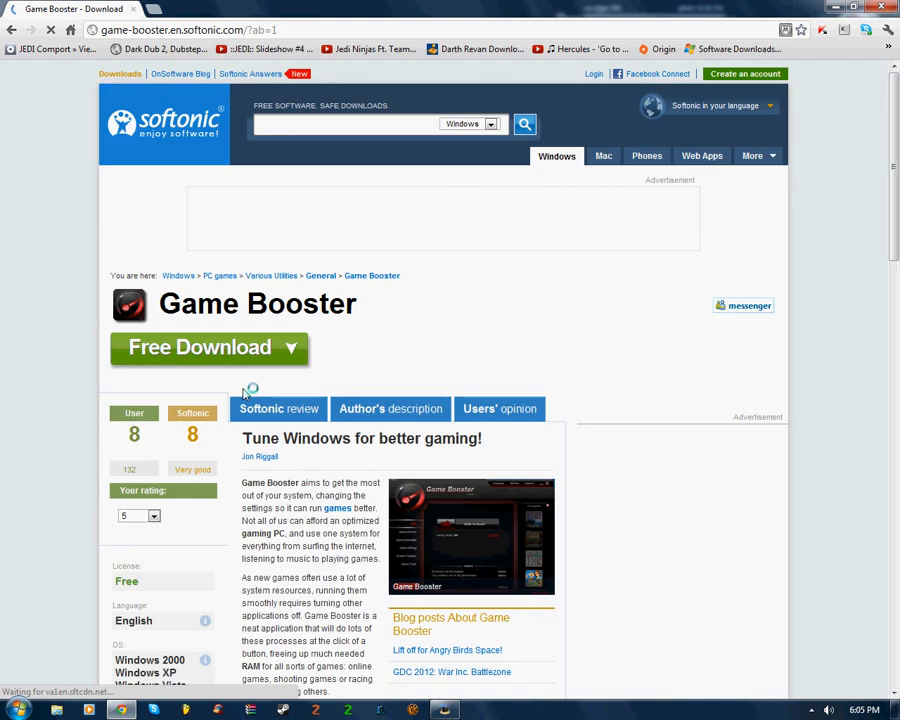
{"action": "left_click", "coordinate": [200, 348]}
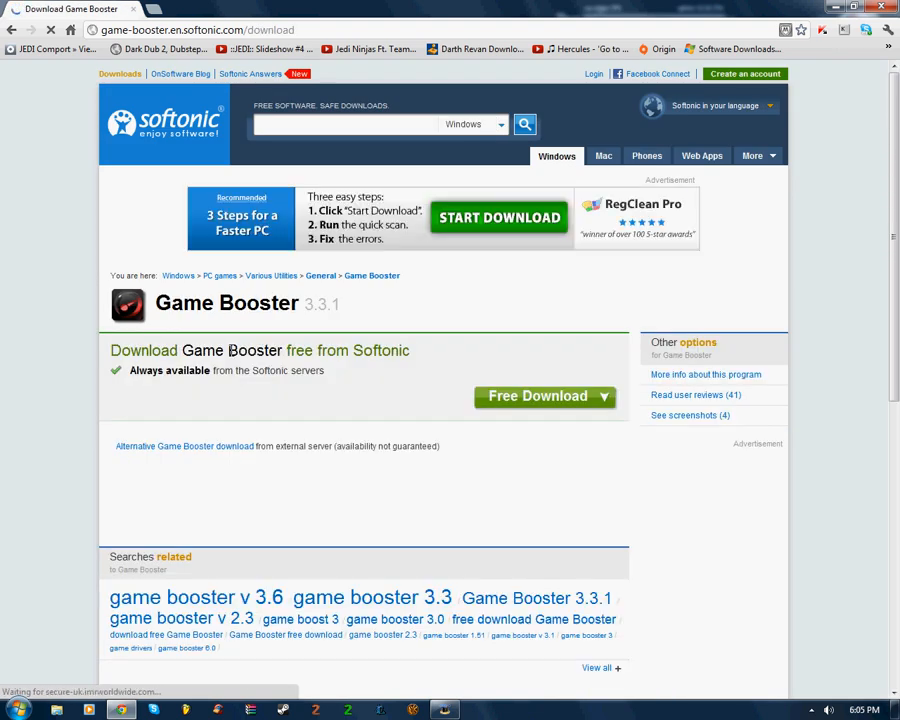
{"action": "mouse_move", "coordinate": [544, 396]}
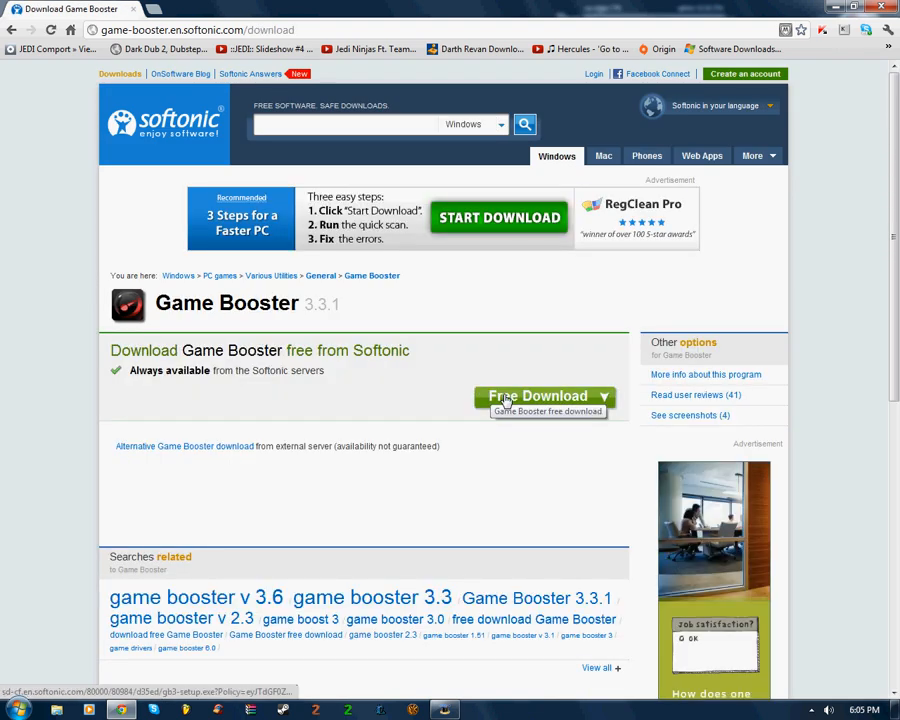
{"action": "left_click", "coordinate": [540, 396]}
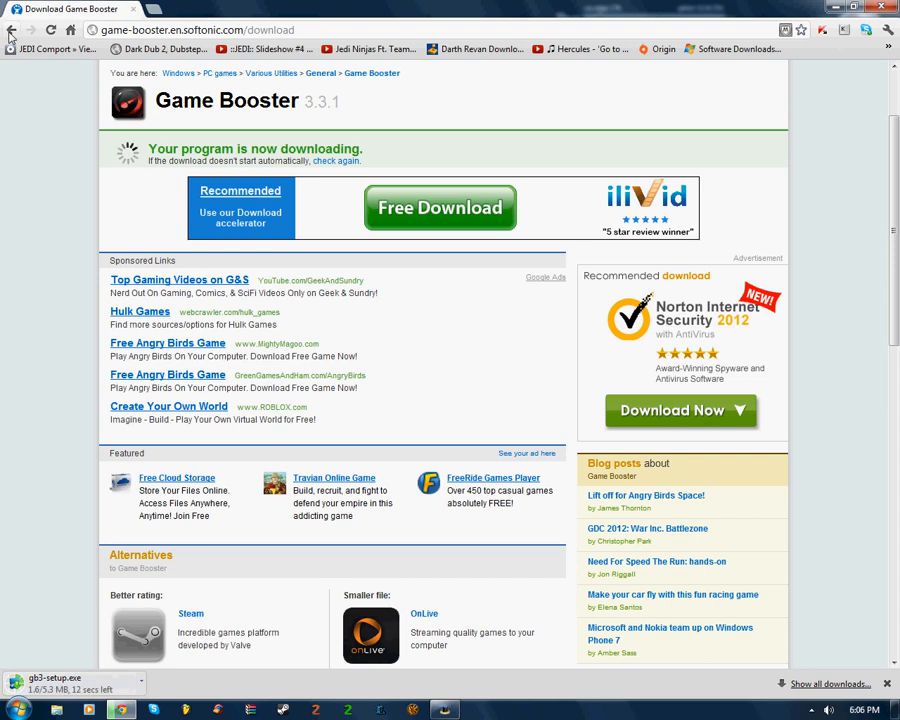
{"action": "mouse_move", "coordinate": [14, 36]}
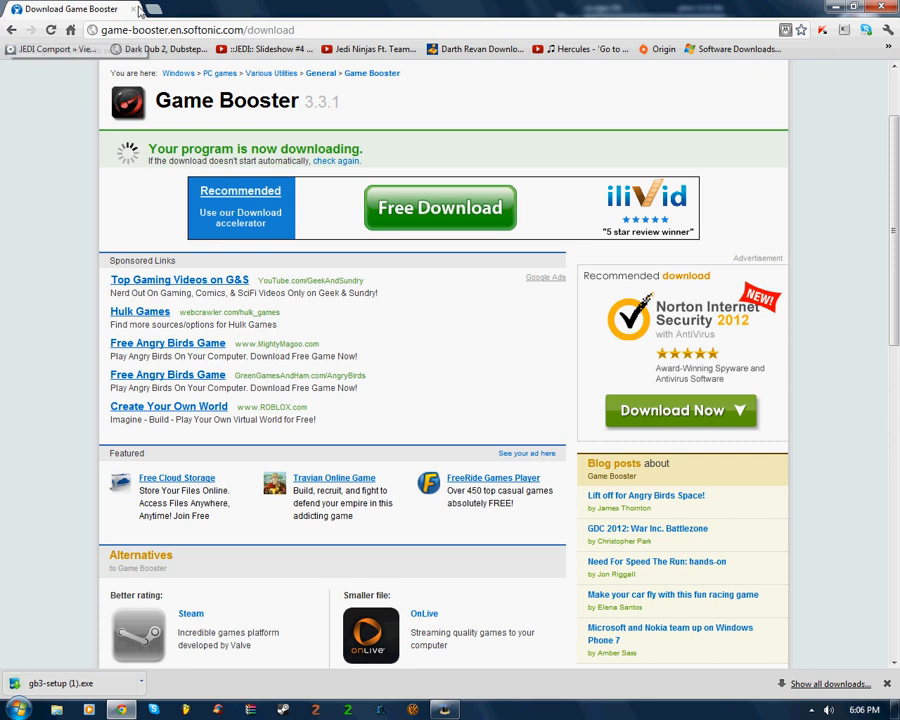
{"action": "left_click", "coordinate": [200, 30]}
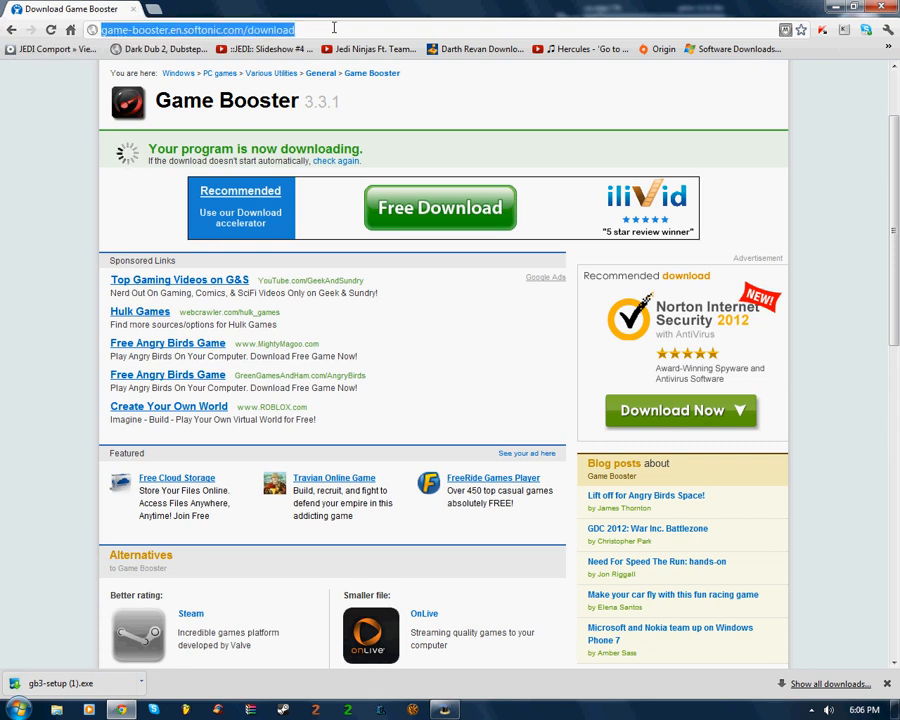
{"action": "mouse_move", "coordinate": [376, 48]}
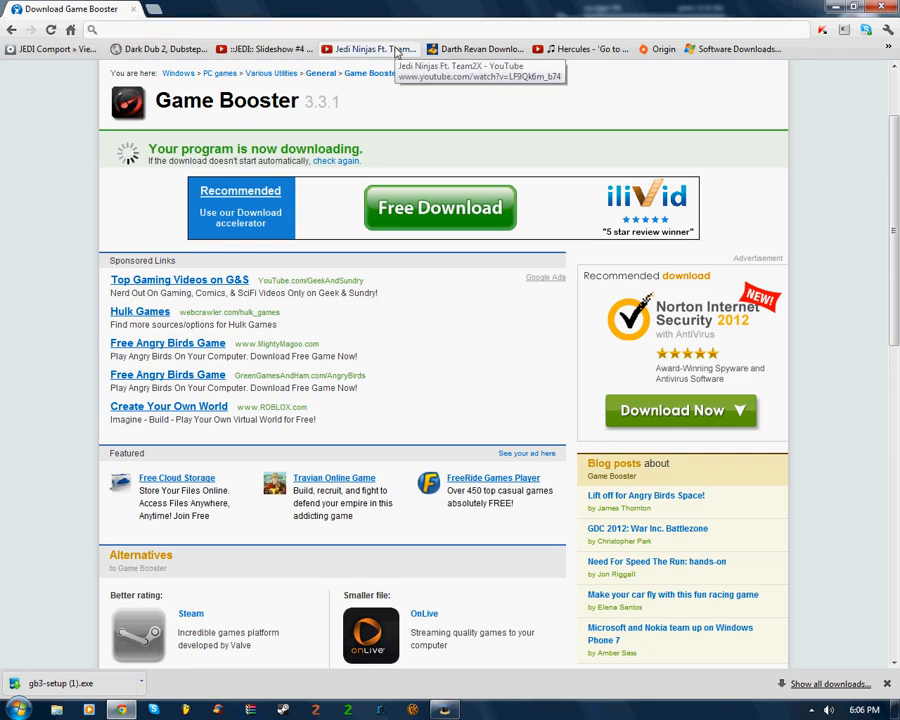
Step: Search Google for CCleaner from the omnibox
{"action": "type", "text": "CCleaner"}
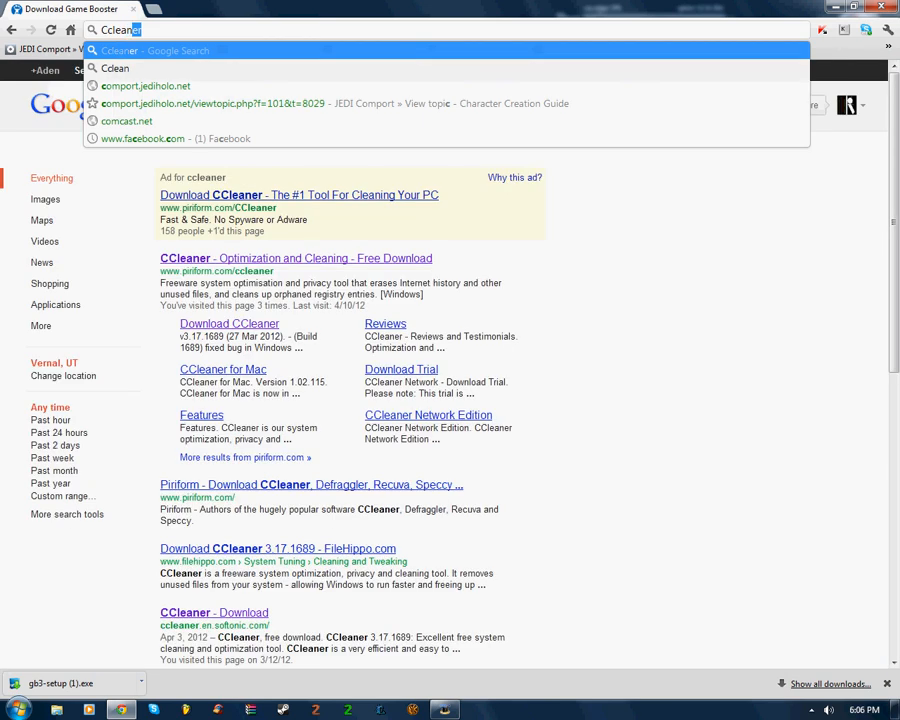
{"action": "key", "text": "Return"}
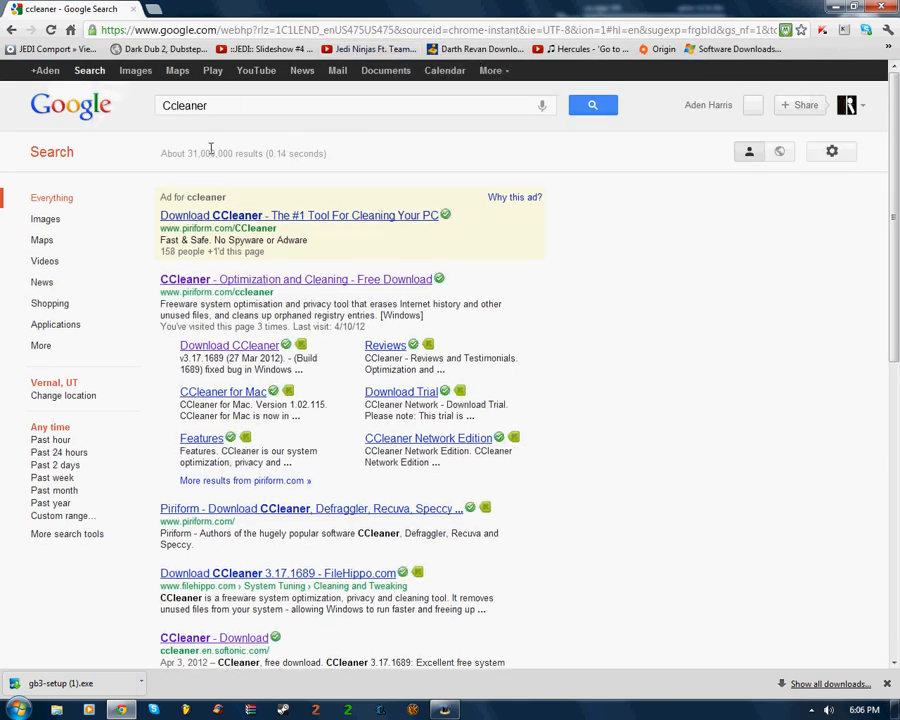
{"action": "mouse_move", "coordinate": [248, 288]}
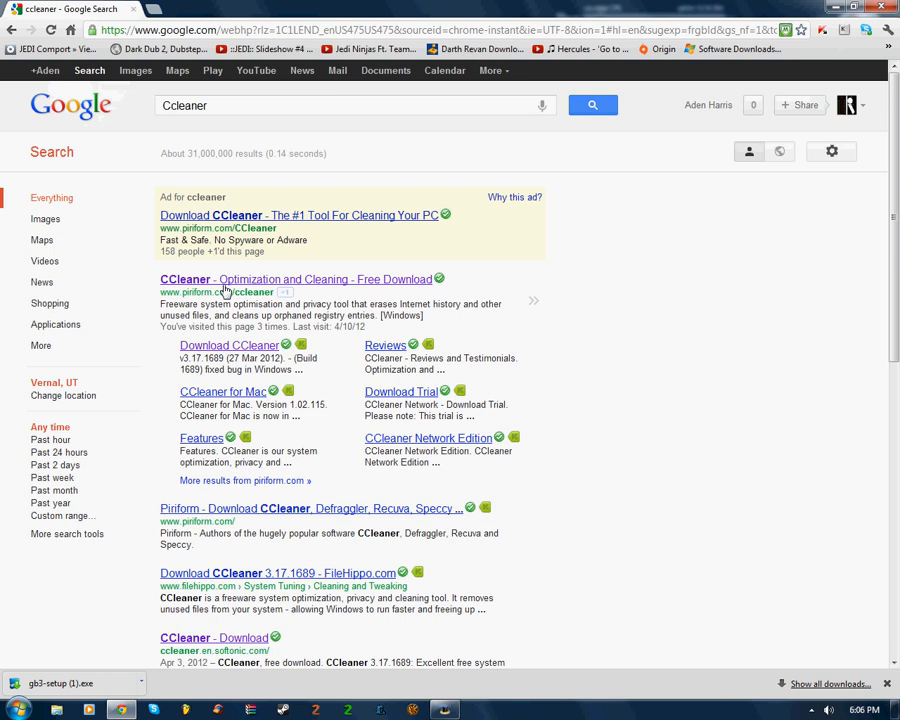
Step: Reach Piriform's CCleaner download page listing Free, Professional and Business editions
{"action": "left_click", "coordinate": [296, 280]}
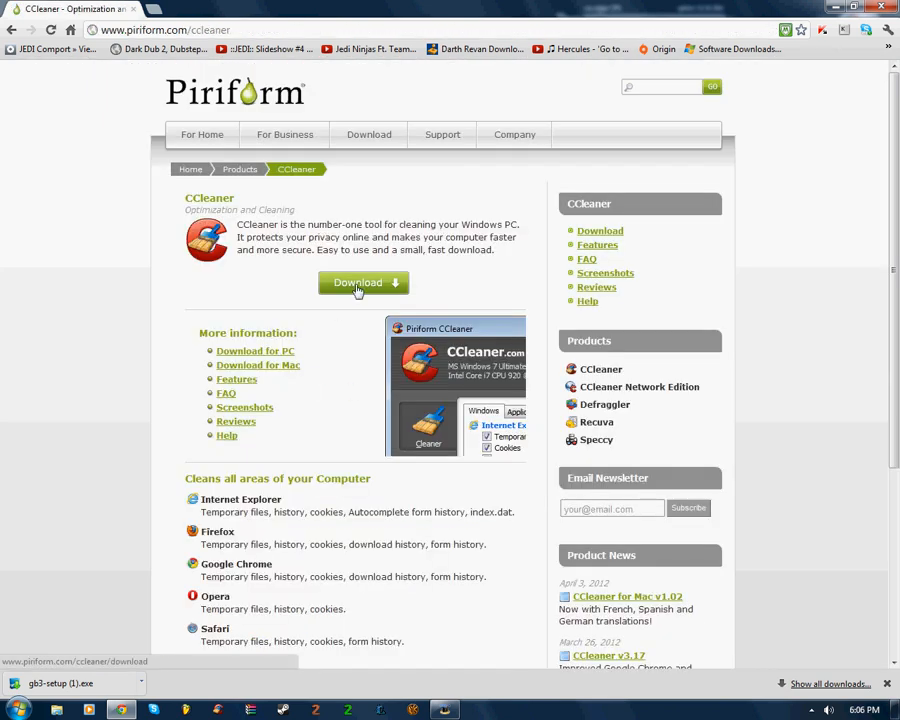
{"action": "left_click", "coordinate": [356, 282]}
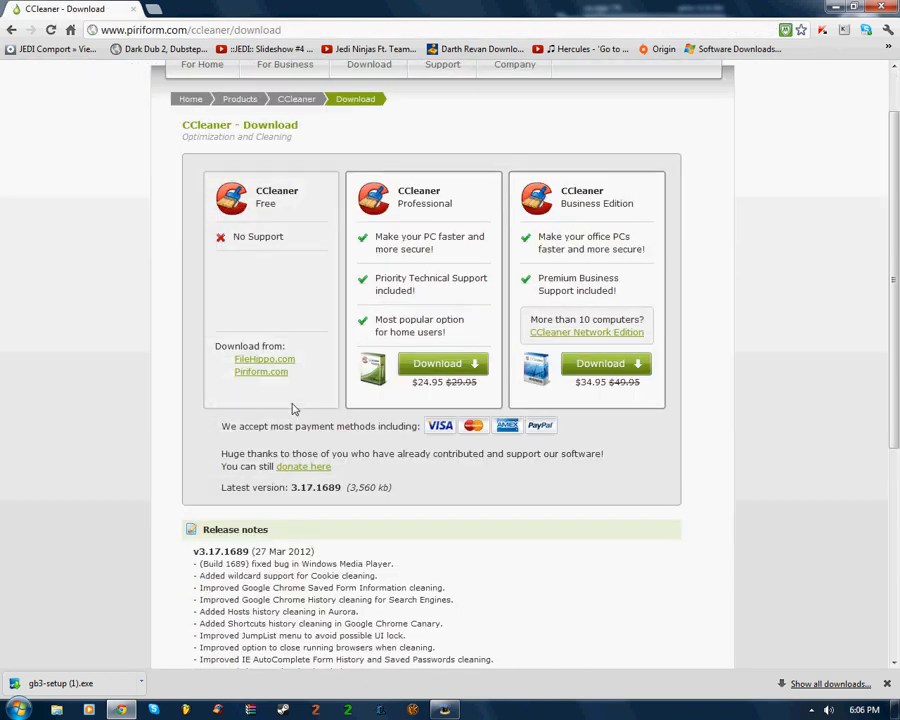
{"action": "scroll", "scroll_direction": "up", "scroll_amount": 3}
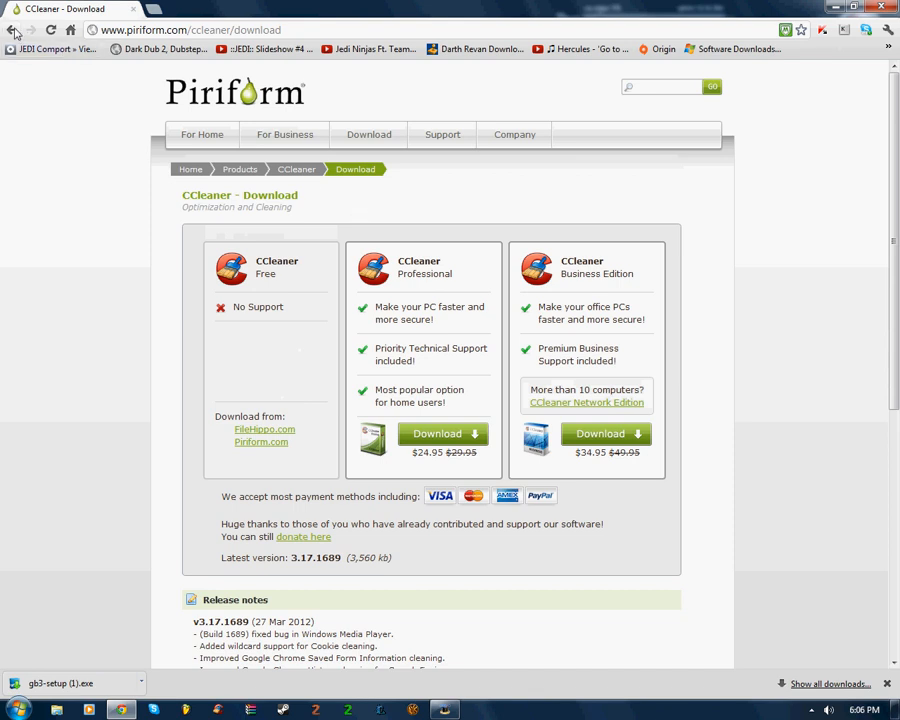
{"action": "left_click", "coordinate": [12, 30]}
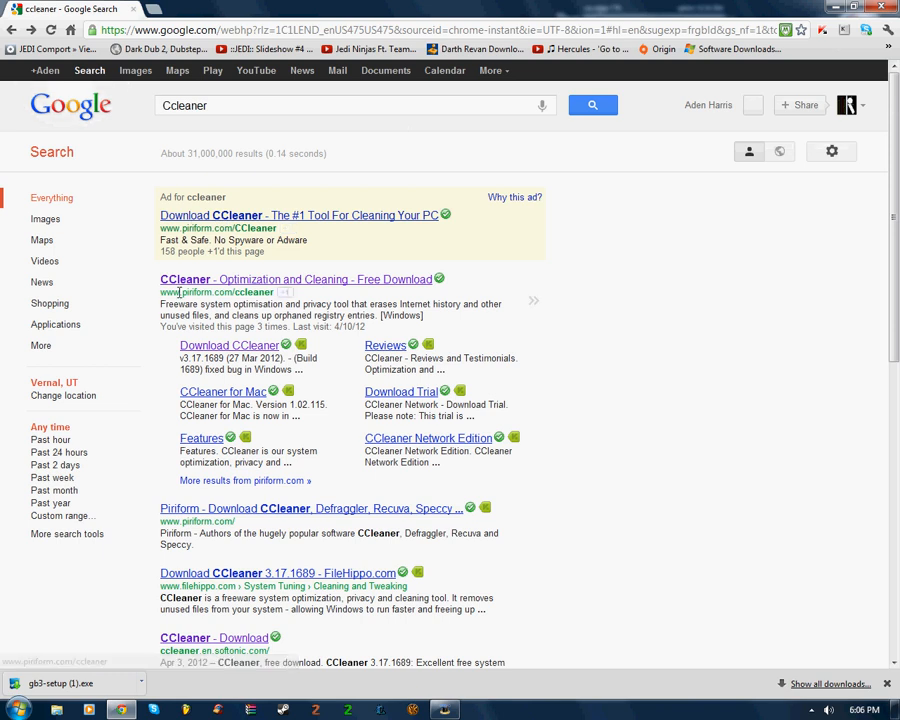
{"action": "mouse_move", "coordinate": [204, 288]}
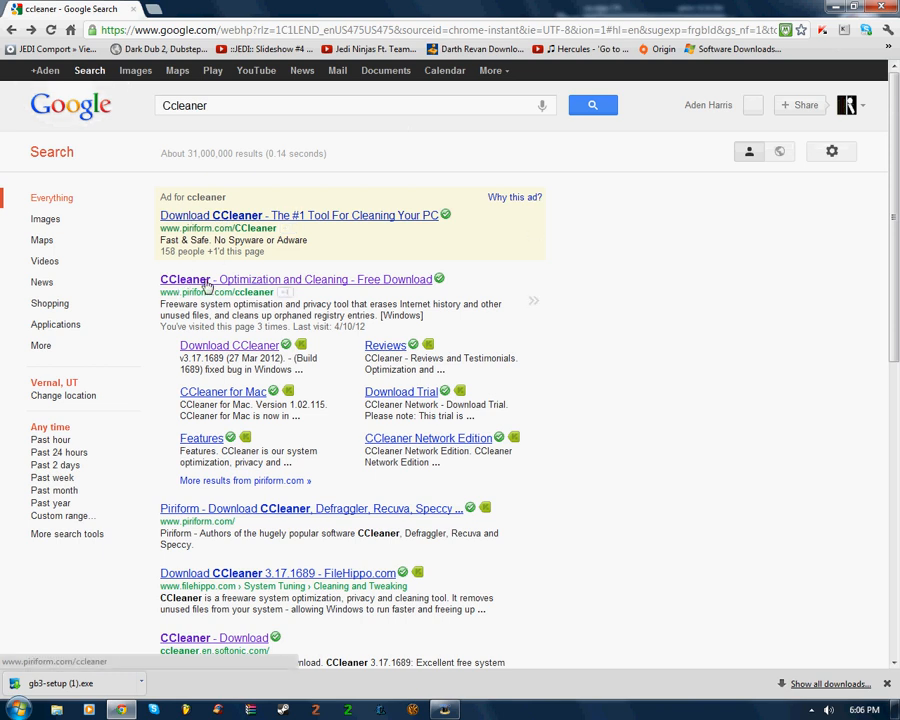
{"action": "left_click", "coordinate": [296, 280]}
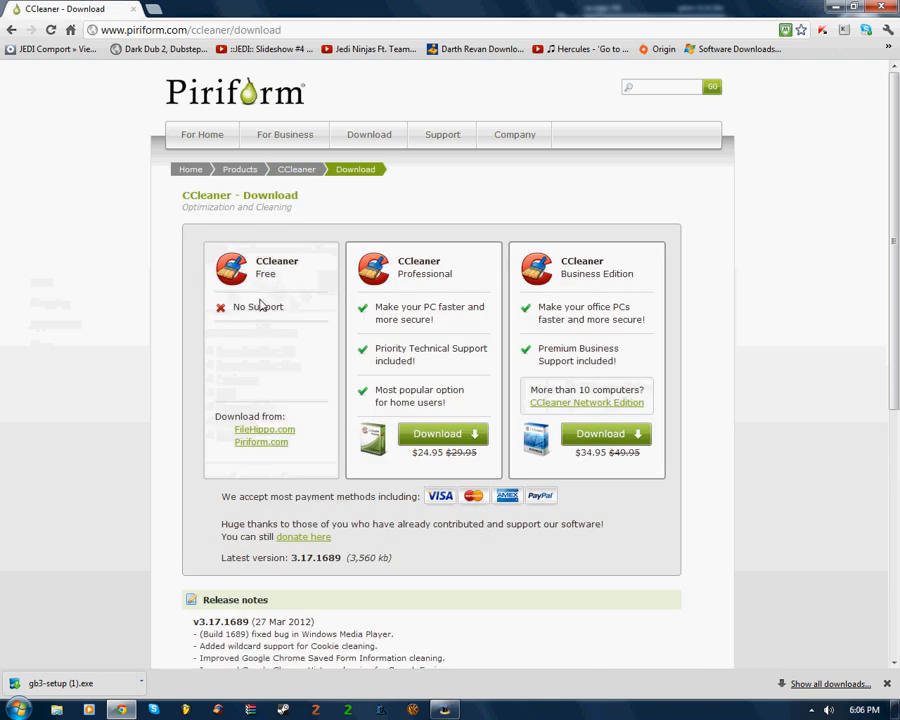
{"action": "mouse_move", "coordinate": [332, 276]}
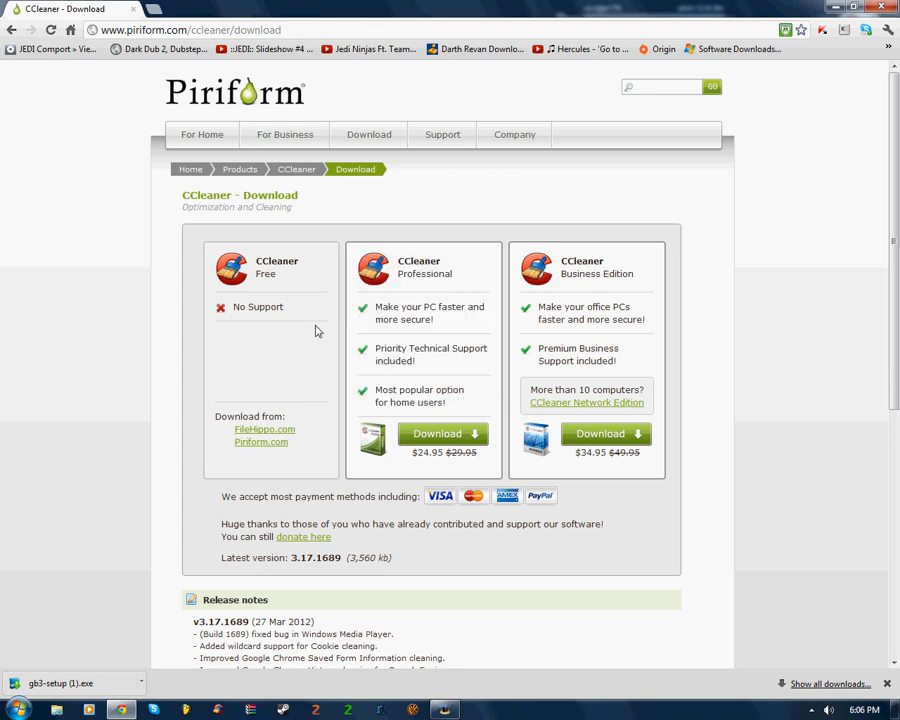
{"action": "mouse_move", "coordinate": [308, 374]}
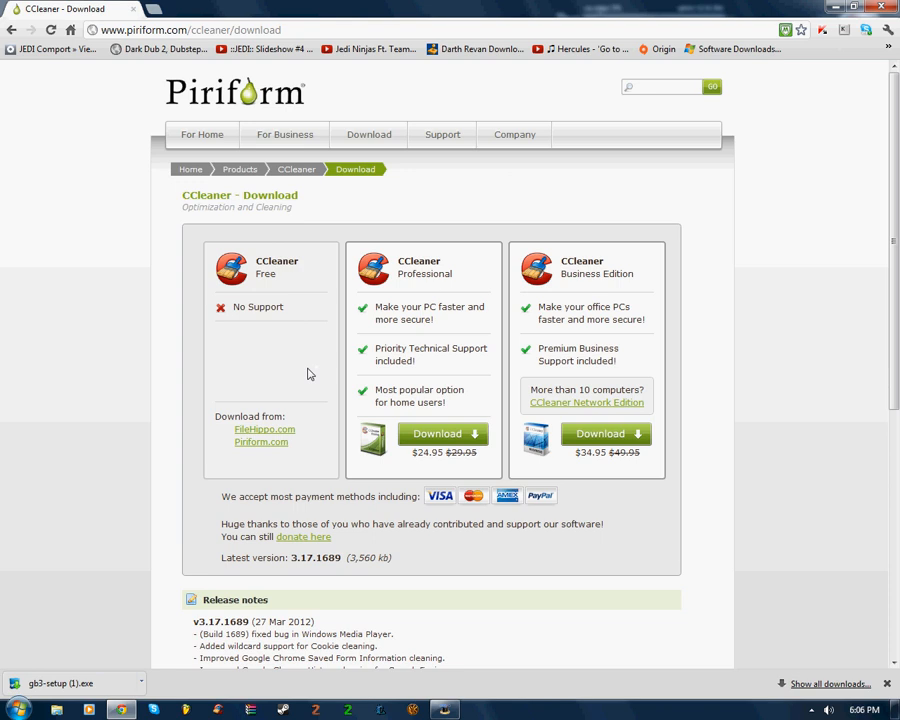
{"action": "mouse_move", "coordinate": [398, 364]}
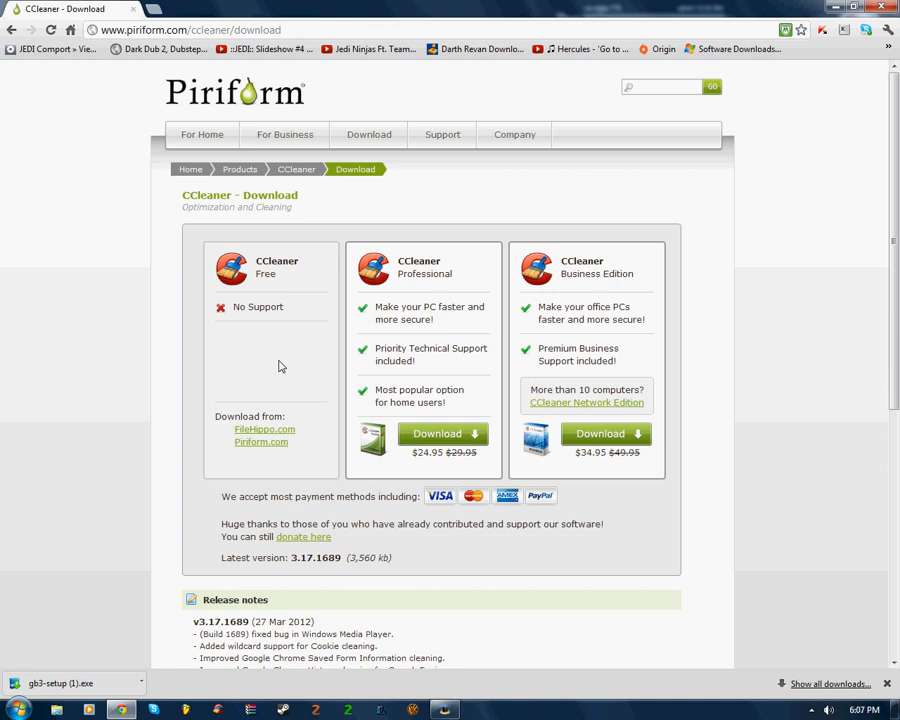
{"action": "mouse_move", "coordinate": [264, 430]}
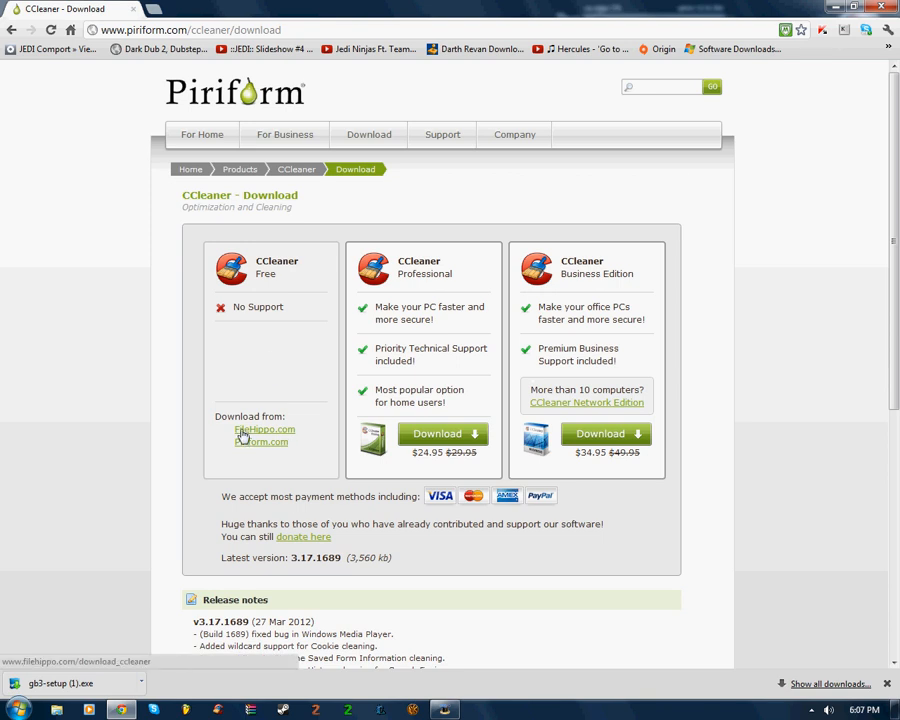
{"action": "mouse_move", "coordinate": [296, 424]}
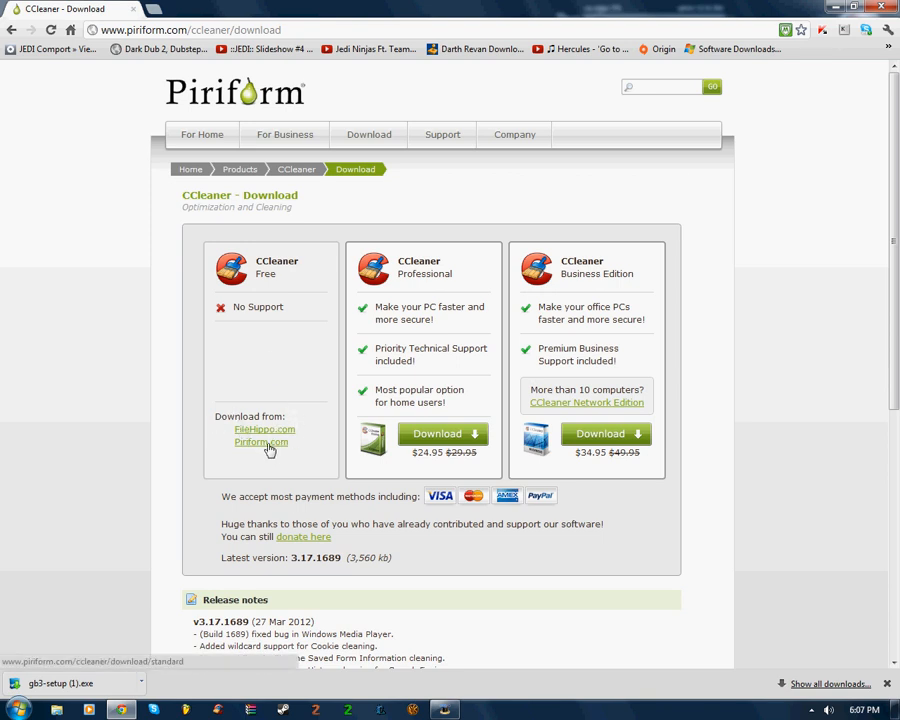
Step: Download the free CCleaner installer from Piriform.com and launch it
{"action": "left_click", "coordinate": [260, 442]}
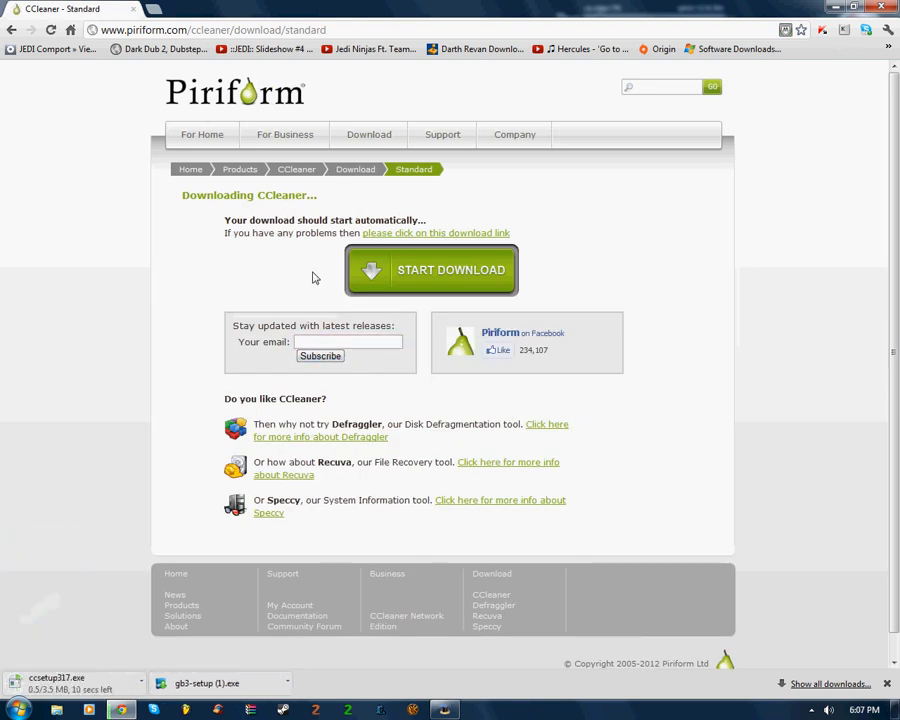
{"action": "mouse_move", "coordinate": [416, 270]}
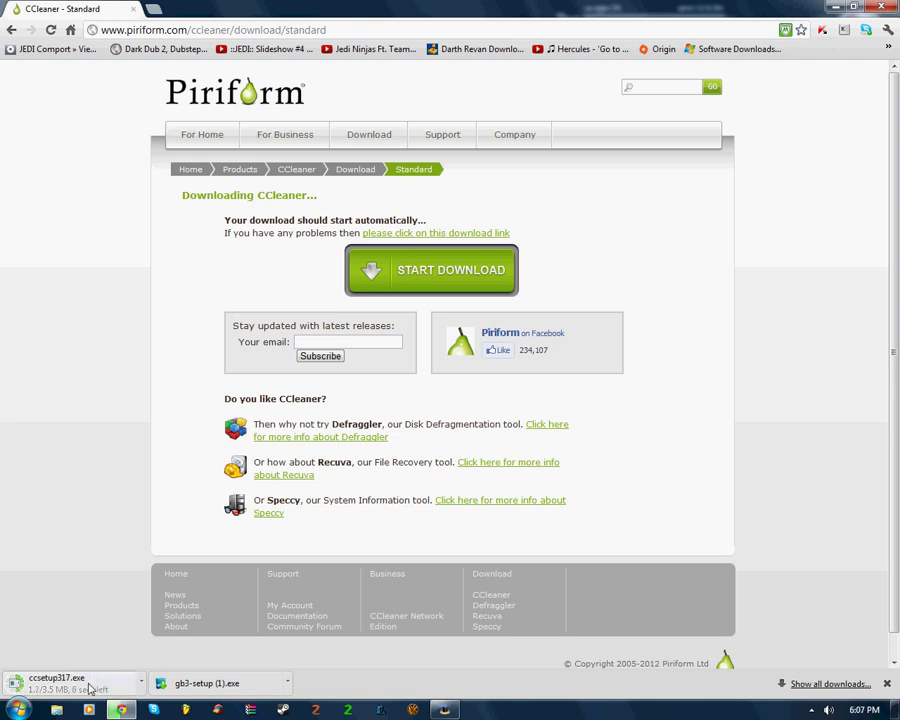
{"action": "mouse_move", "coordinate": [90, 664]}
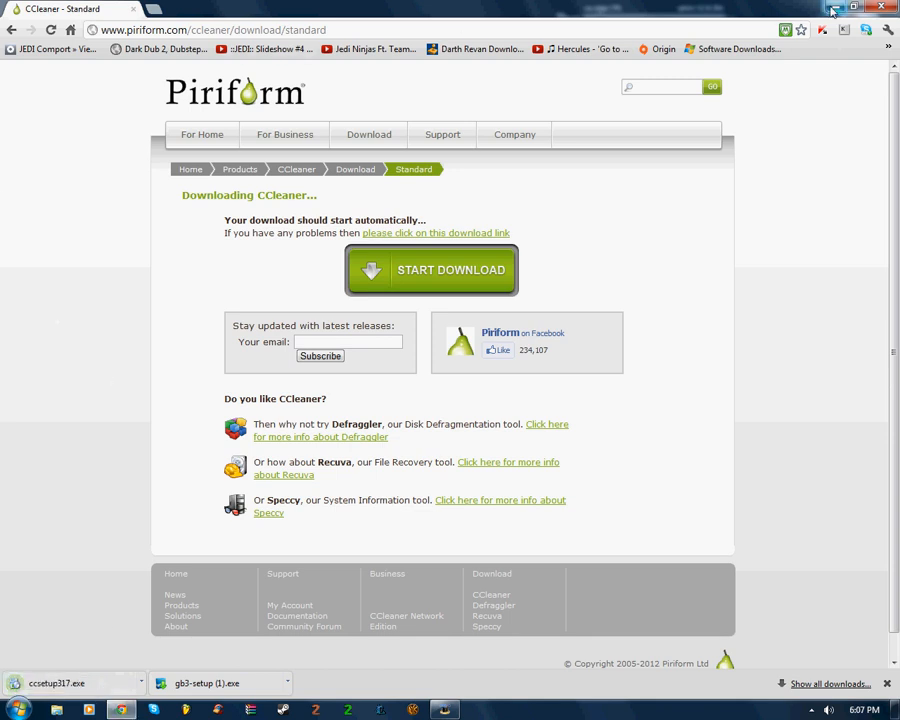
{"action": "left_click", "coordinate": [882, 8]}
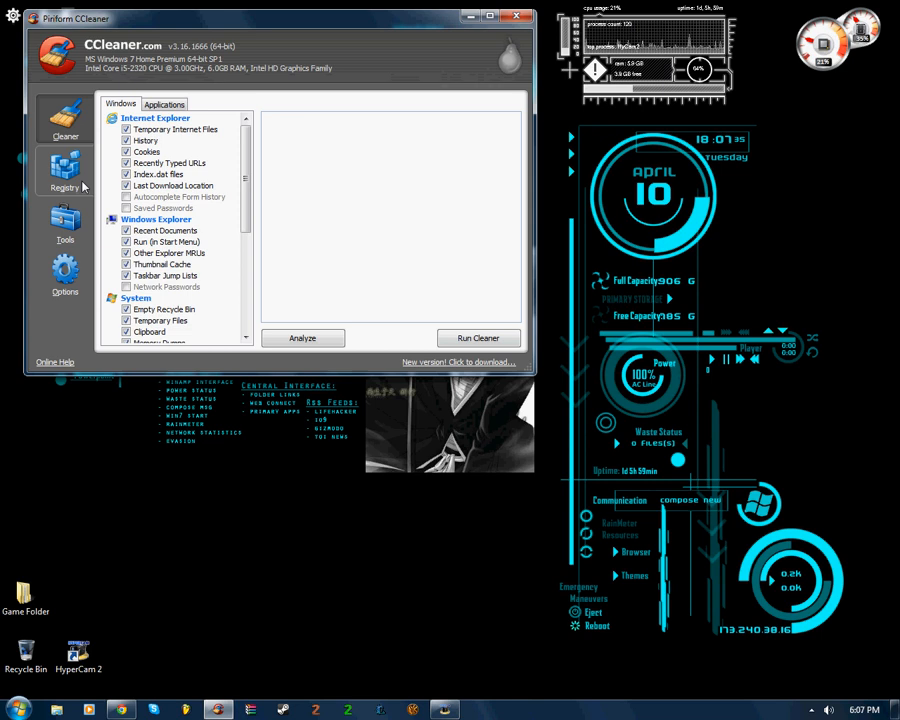
Step: Run a Registry Cleaner scan for issues, which reports none found
{"action": "left_click", "coordinate": [64, 170]}
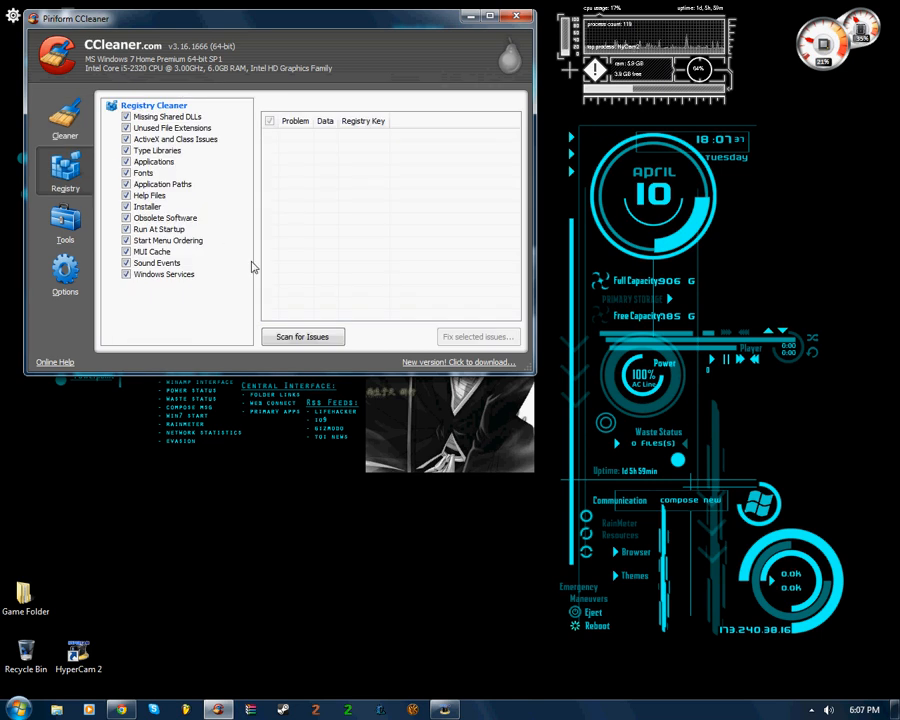
{"action": "left_click", "coordinate": [302, 336]}
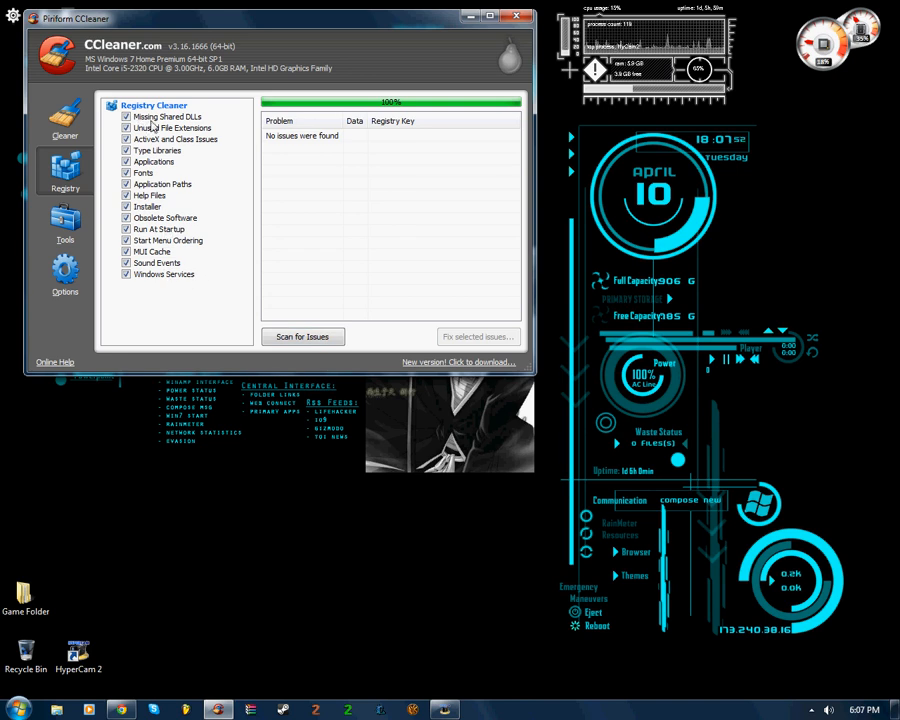
Step: Fix selected issues in the Registry Cleaner, leaving the scan result reporting no issues found
{"action": "left_click", "coordinate": [302, 336]}
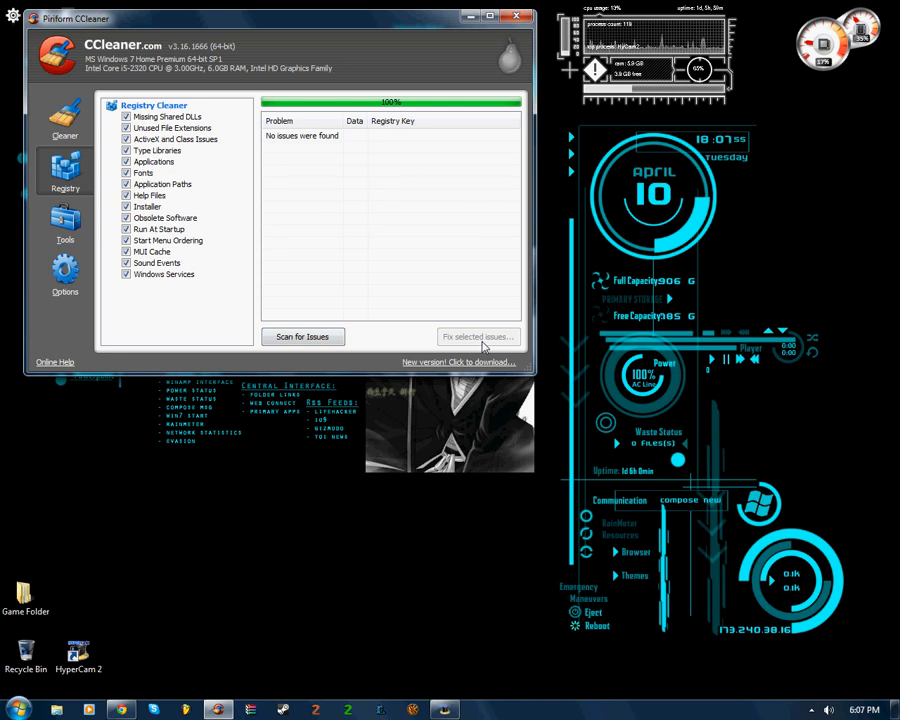
{"action": "mouse_move", "coordinate": [436, 24]}
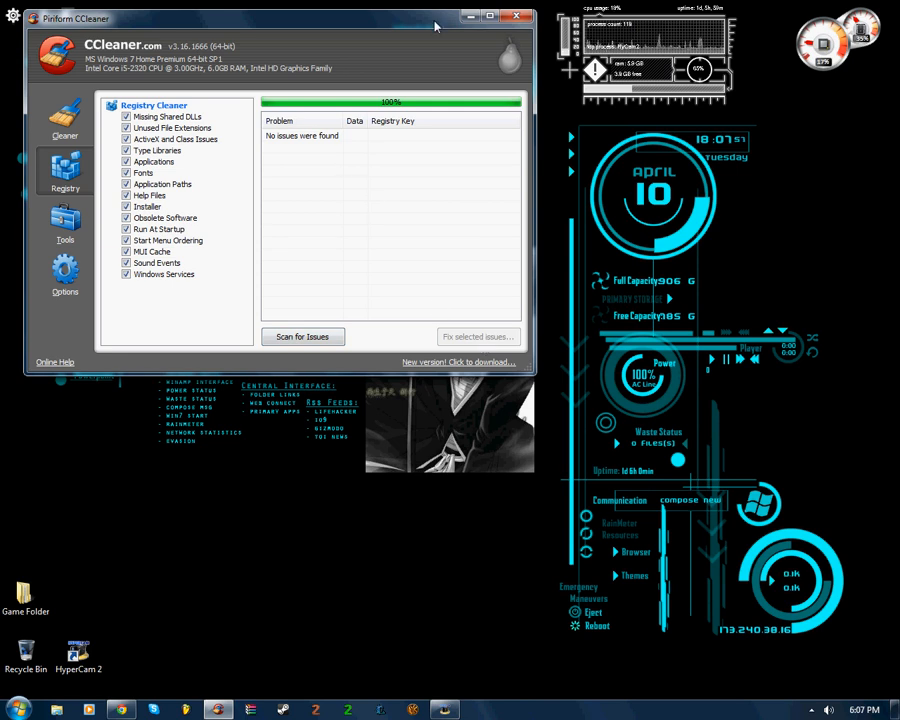
{"action": "mouse_move", "coordinate": [452, 192]}
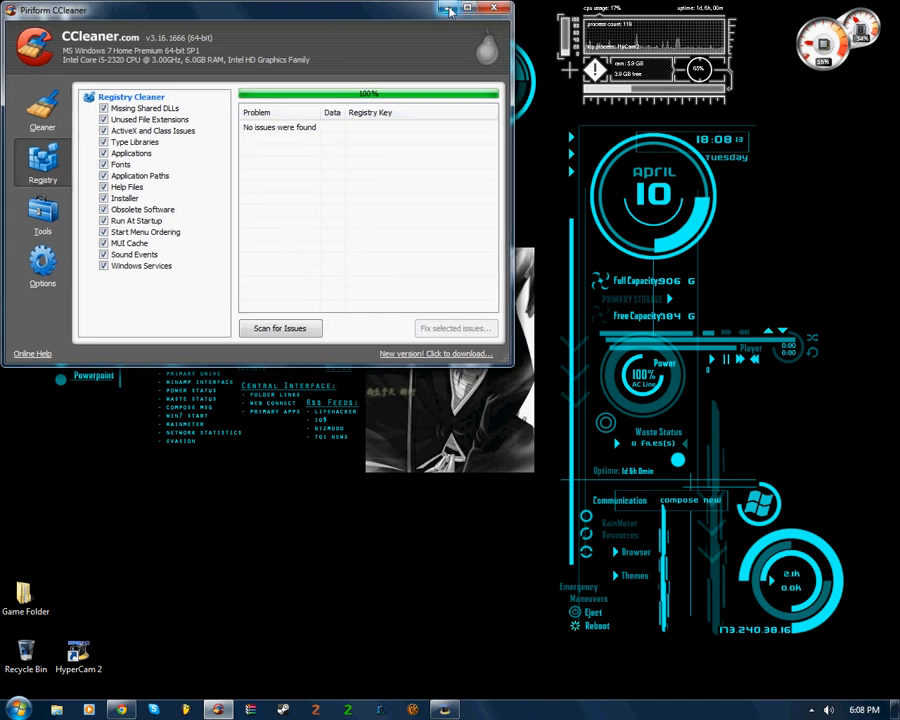
{"action": "mouse_move", "coordinate": [448, 10]}
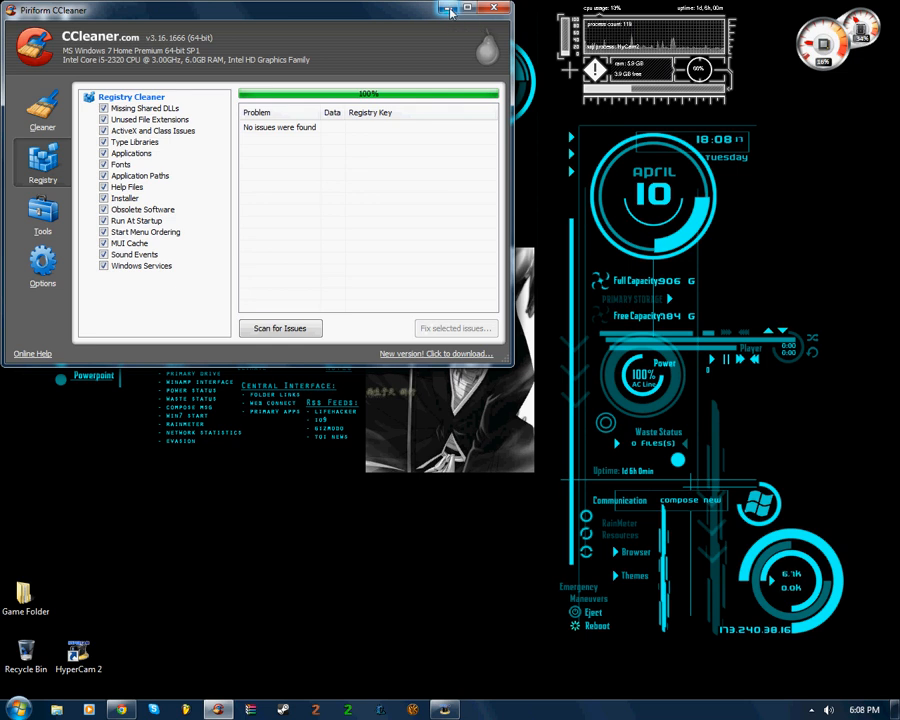
{"action": "mouse_move", "coordinate": [448, 8]}
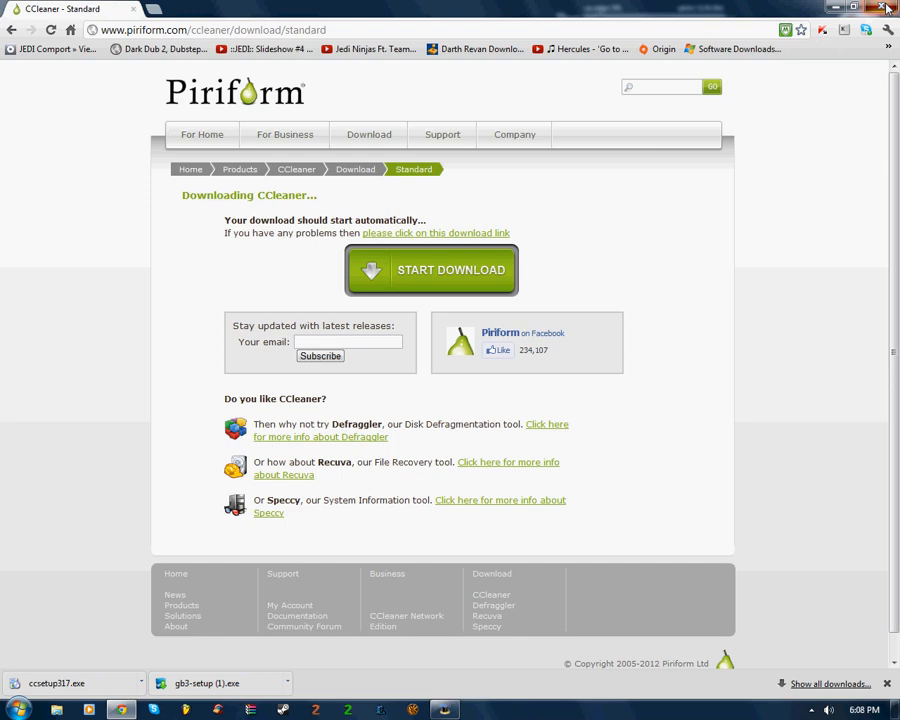
Step: Minimize Chrome so only the Windows 7 desktop and its widgets remain visible
{"action": "left_click", "coordinate": [884, 8]}
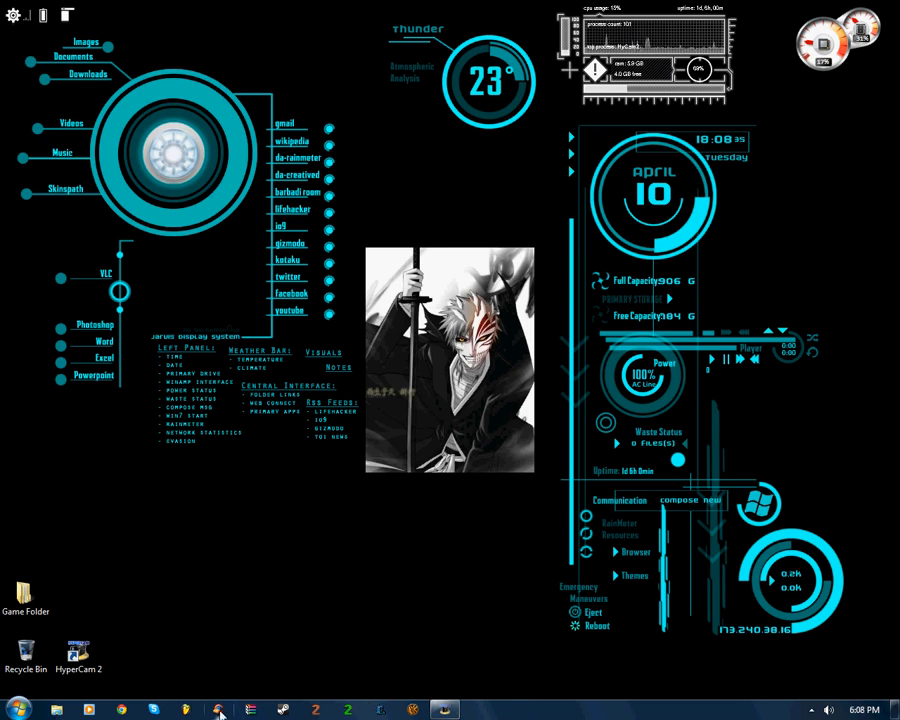
{"action": "mouse_move", "coordinate": [280, 526]}
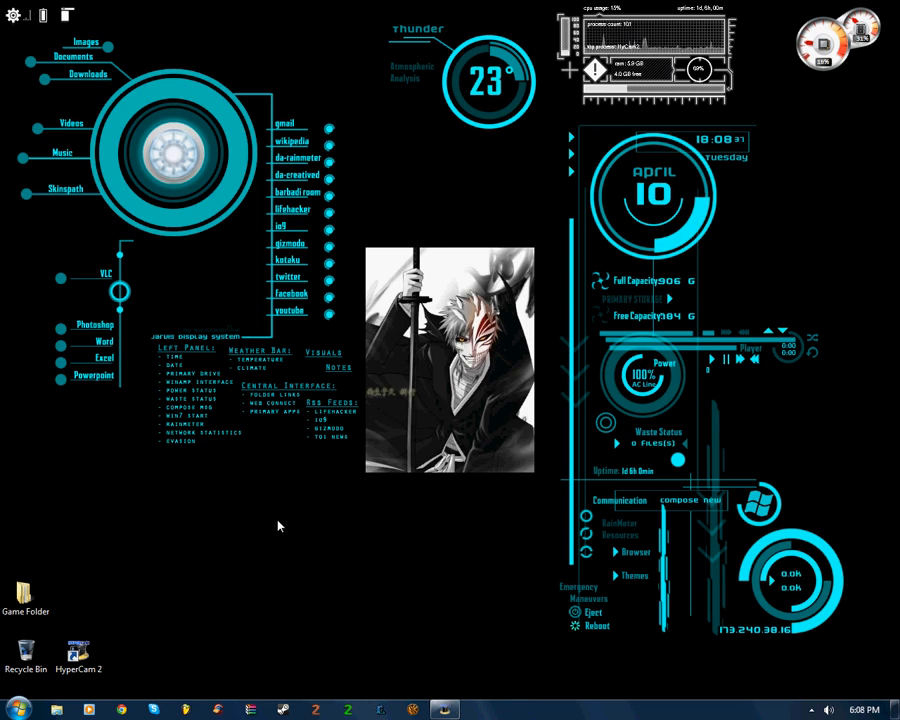
{"action": "mouse_move", "coordinate": [424, 598]}
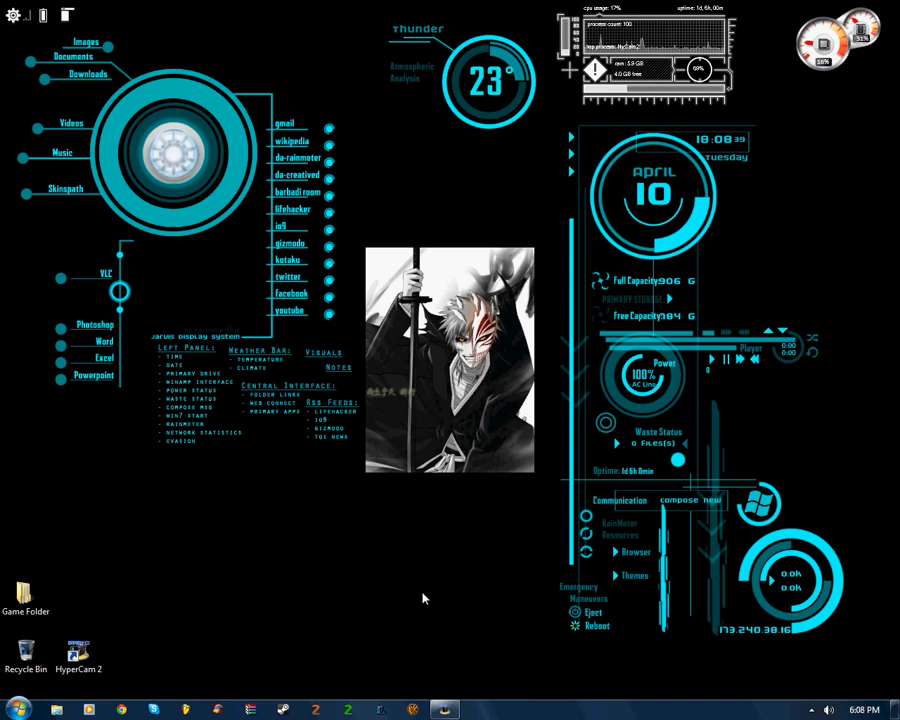